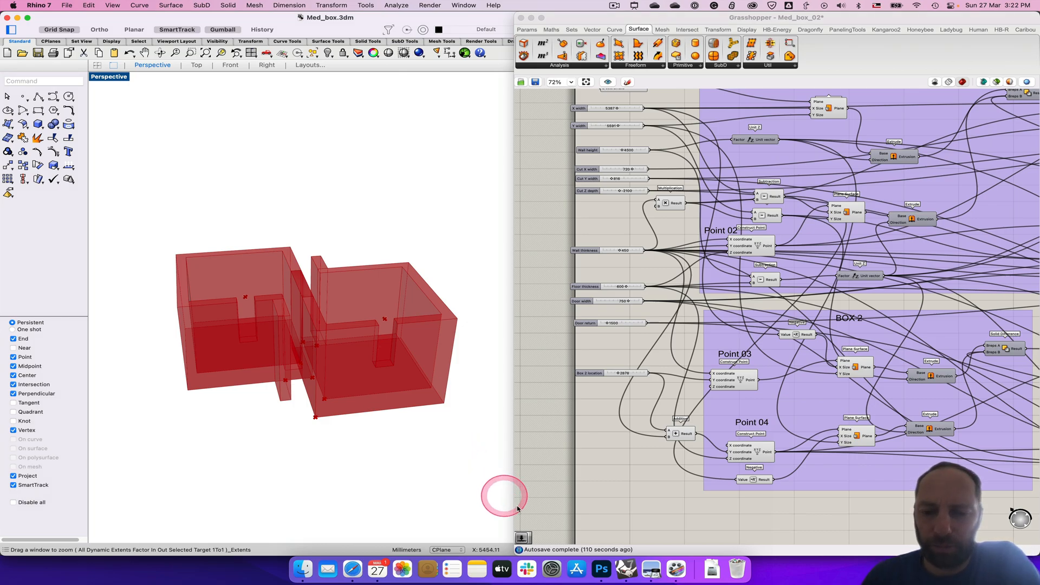
Add a new component on the Grasshopper canvas and set its data item to 2
left_click(601, 569)
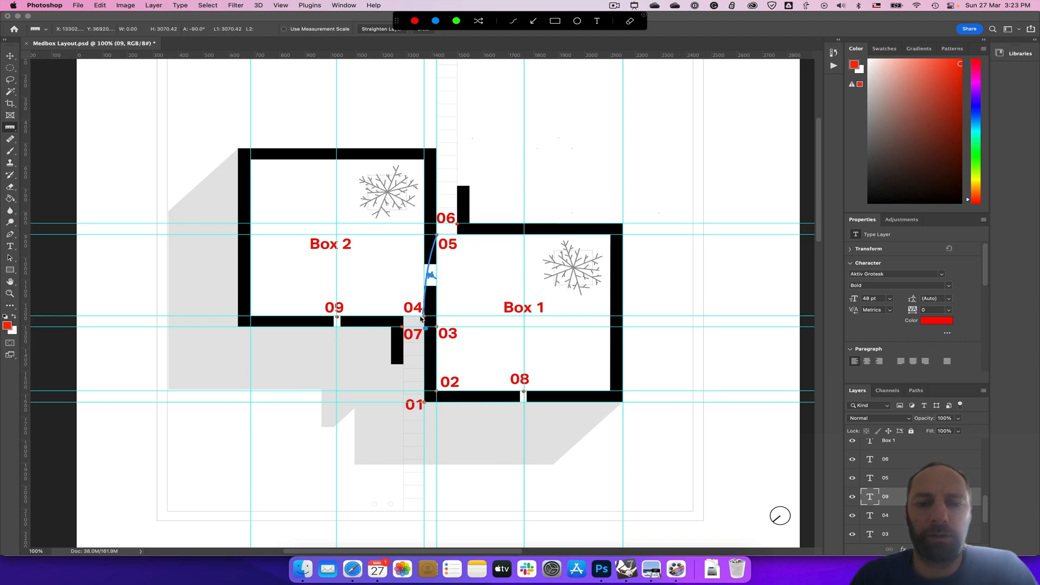
mouse_move(431, 295)
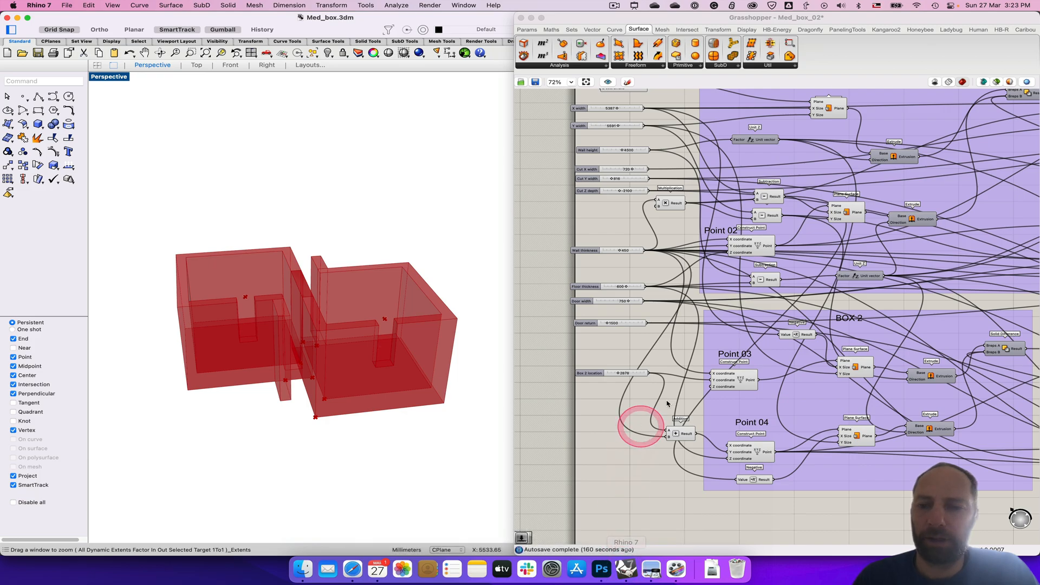
mouse_move(871, 509)
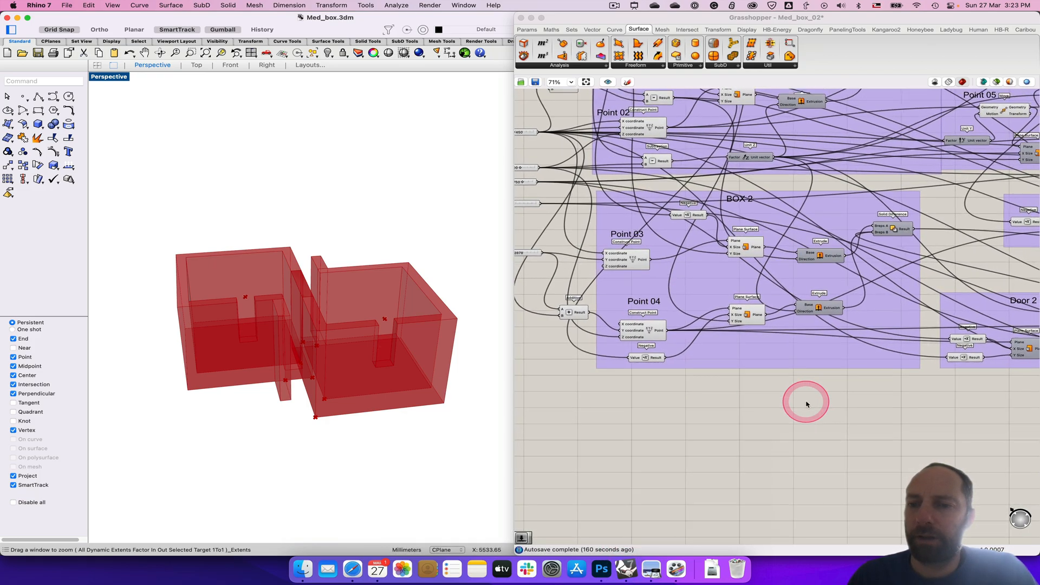
scroll("down", 3)
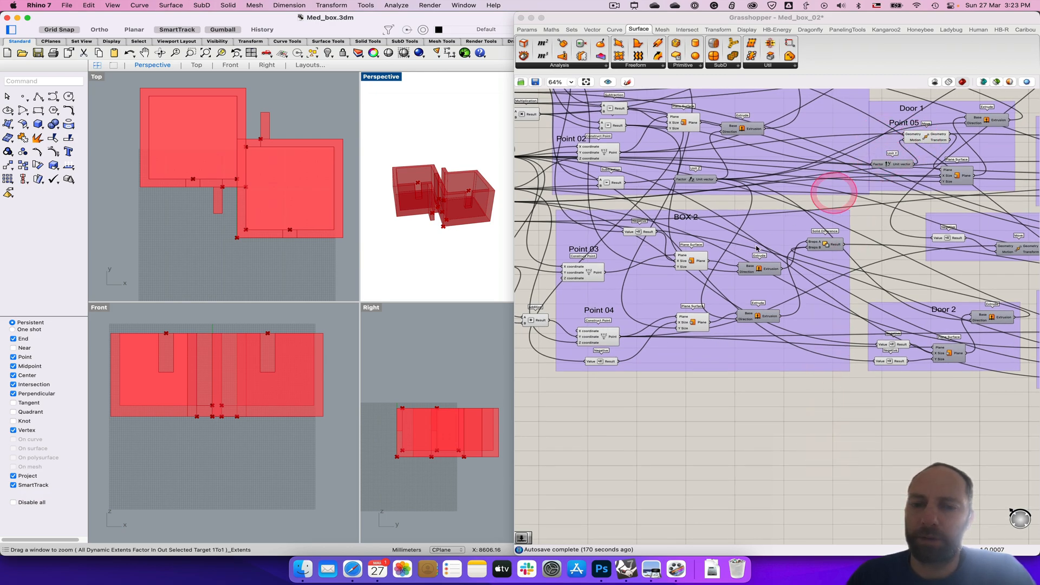
mouse_move(940, 140)
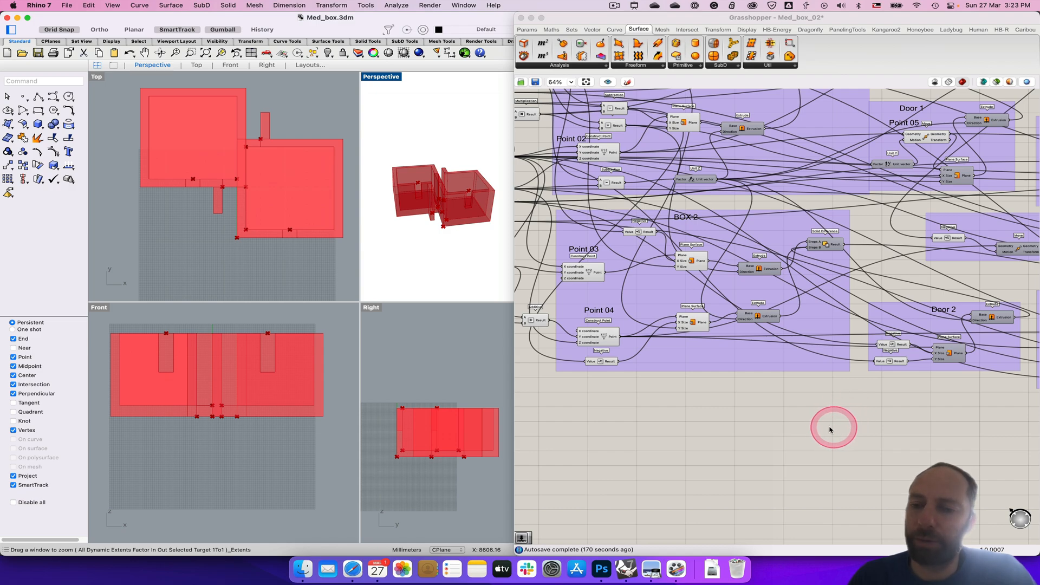
mouse_move(798, 423)
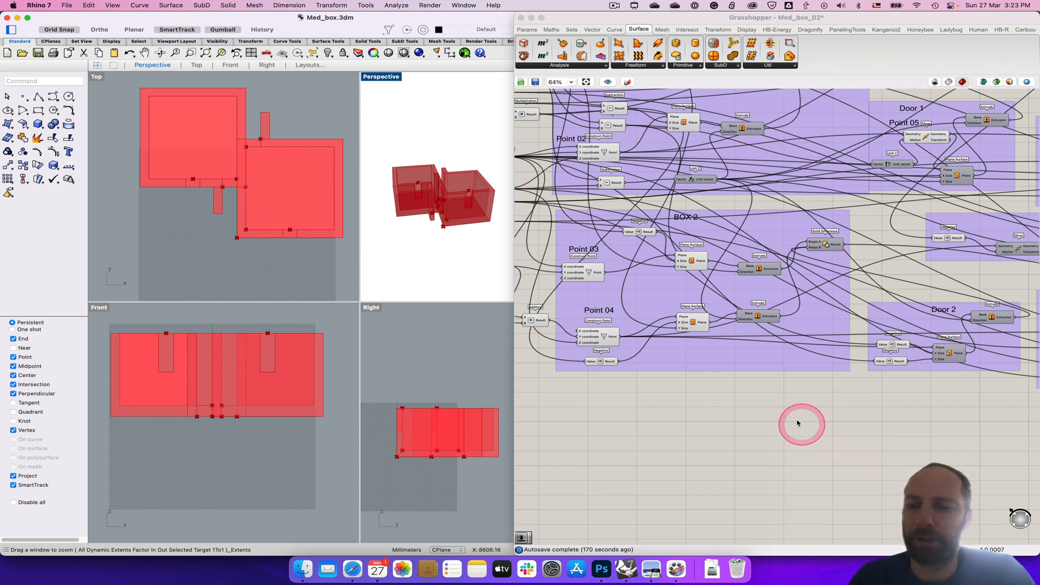
double_click(802, 425)
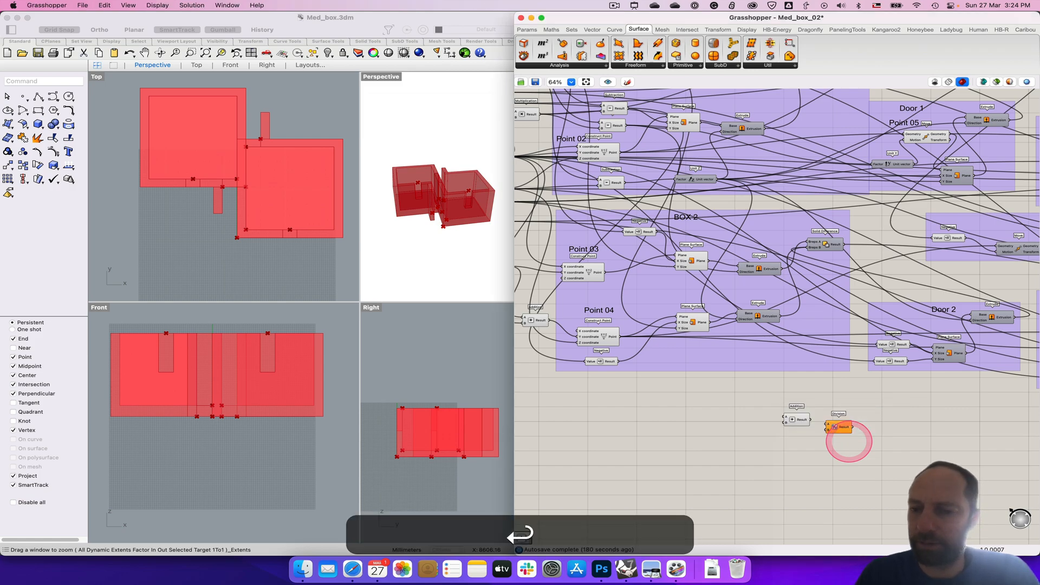
right_click(829, 429)
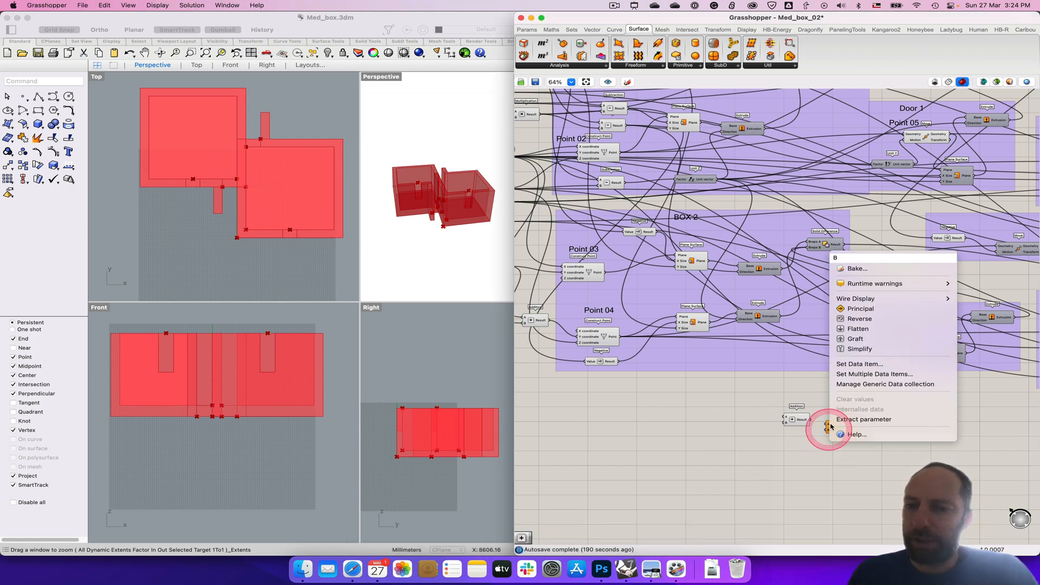
mouse_move(860, 365)
type("2")
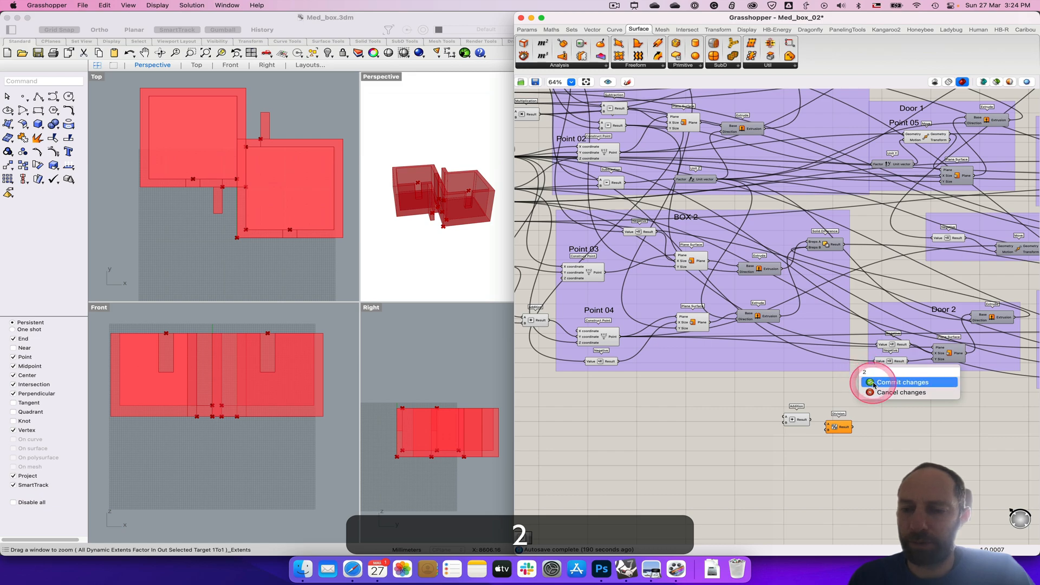
left_click(901, 381)
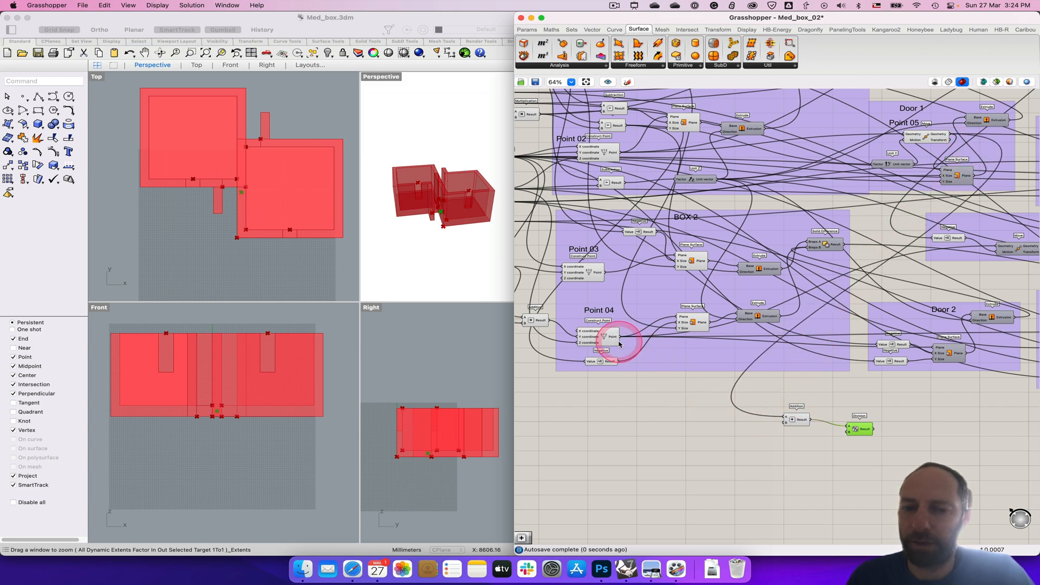
Wire Point 04 into the new component and restore Rhino's four-view layout
left_click_drag(620, 344, 782, 421)
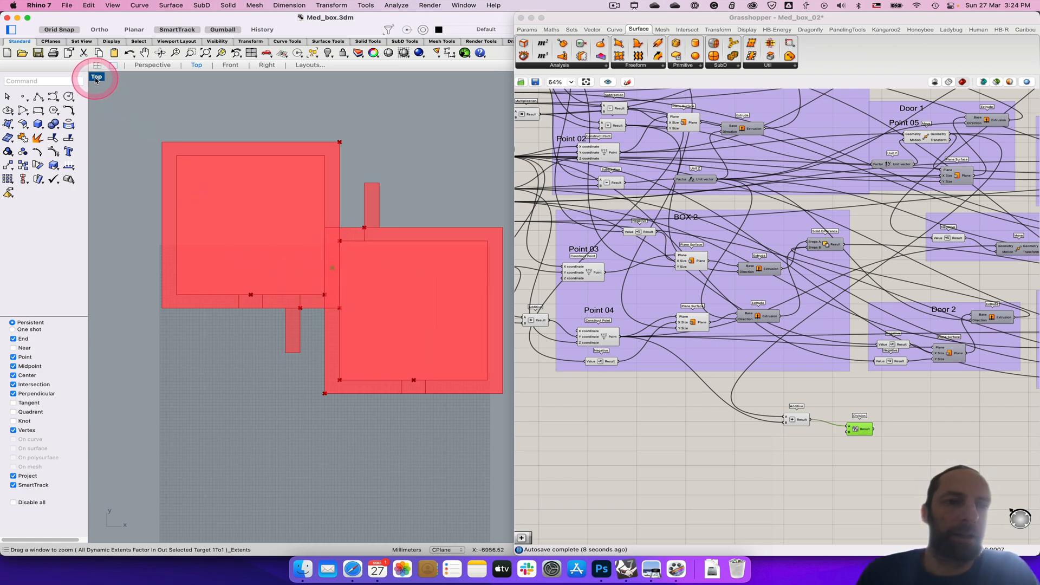
left_click(98, 65)
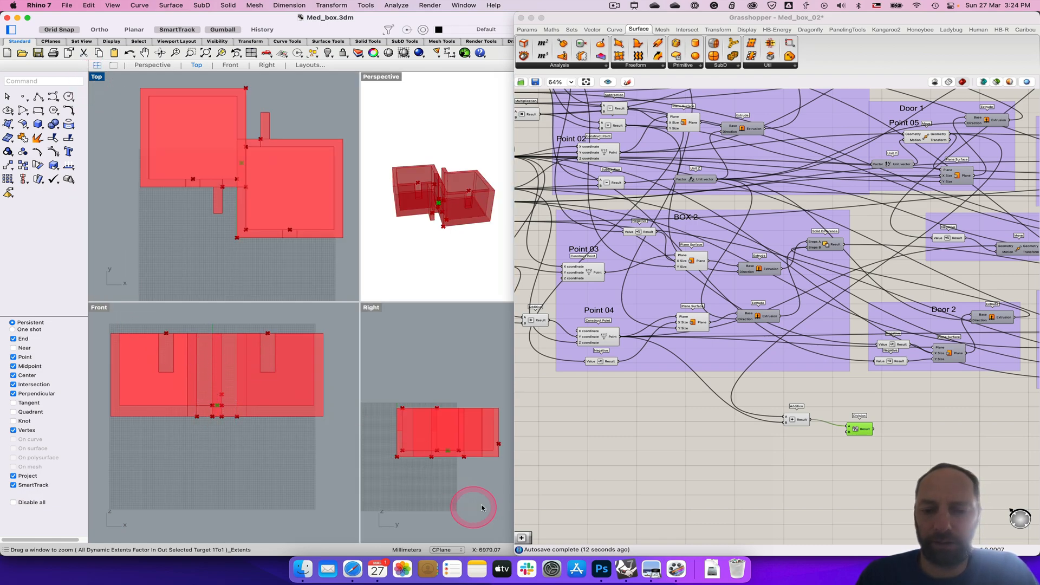
left_click(600, 568)
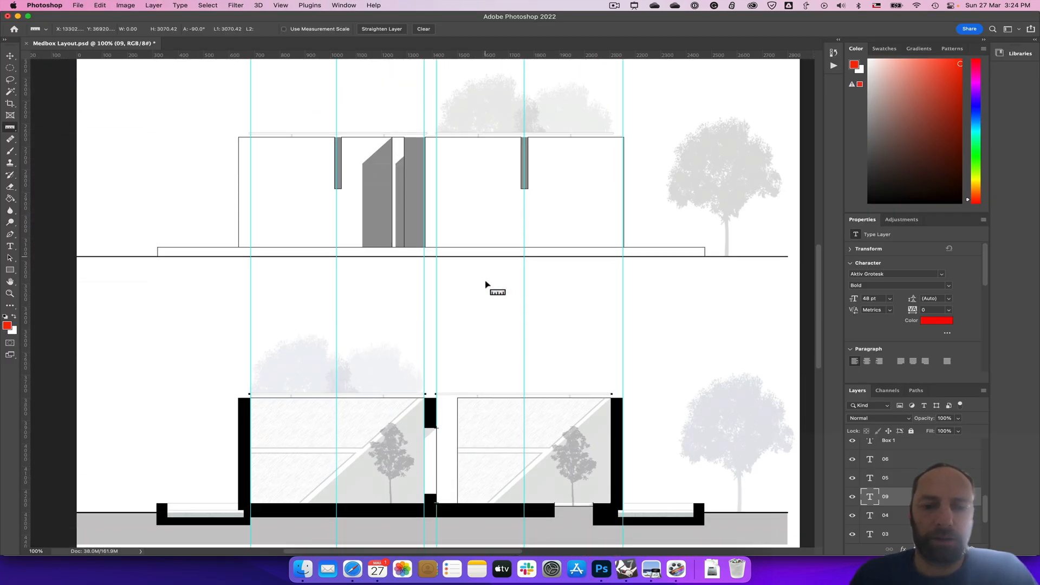
Scroll the Photoshop layout down to the lower section at the junction wall
scroll("down", 3)
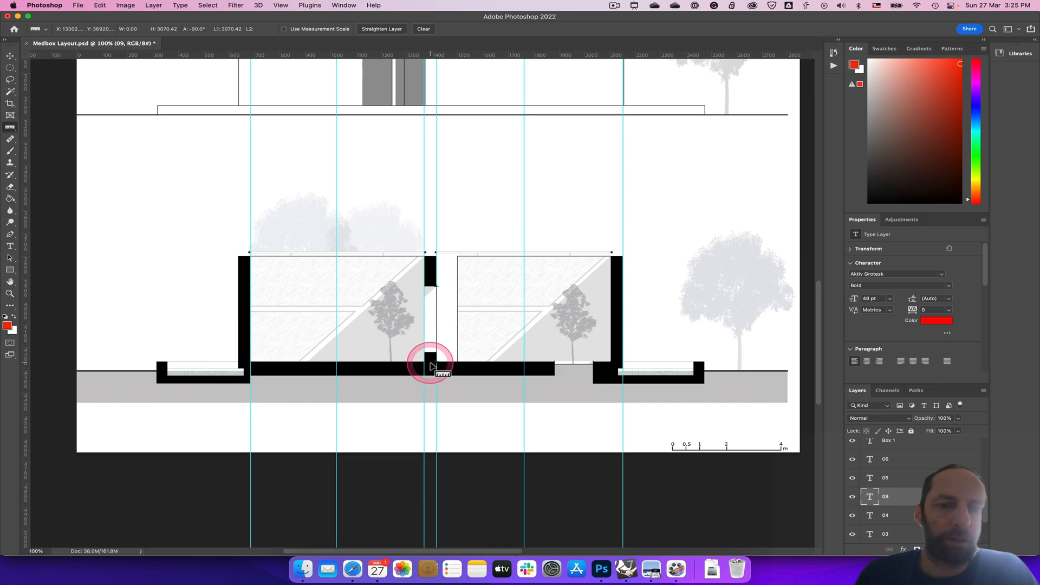
mouse_move(442, 356)
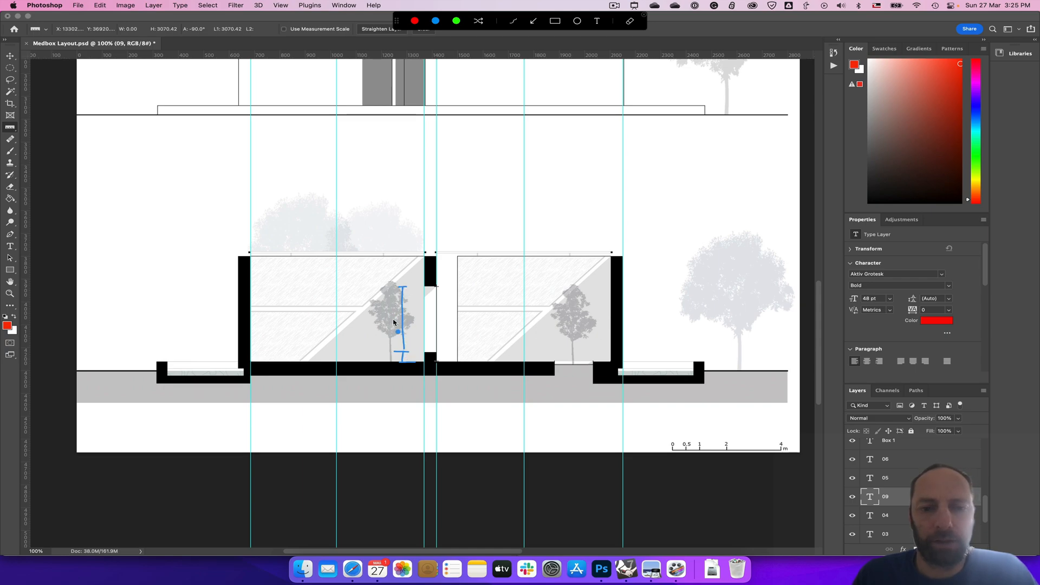
mouse_move(392, 362)
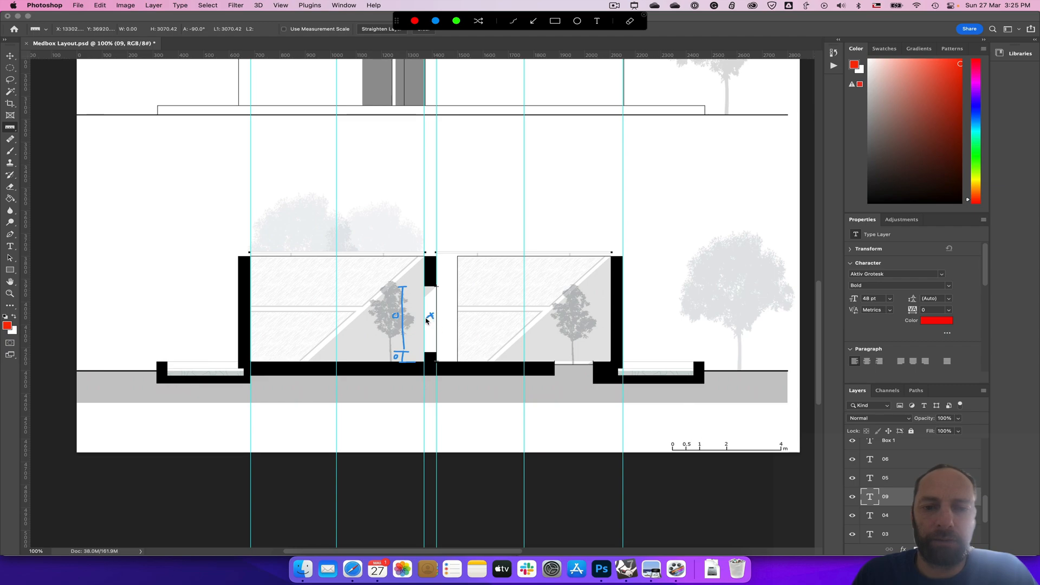
mouse_move(431, 321)
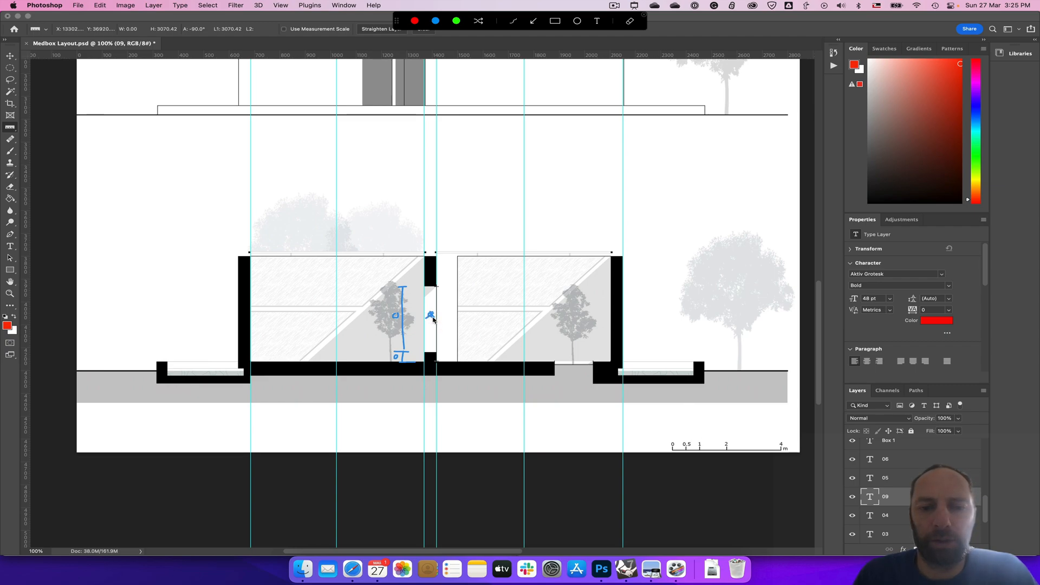
mouse_move(425, 348)
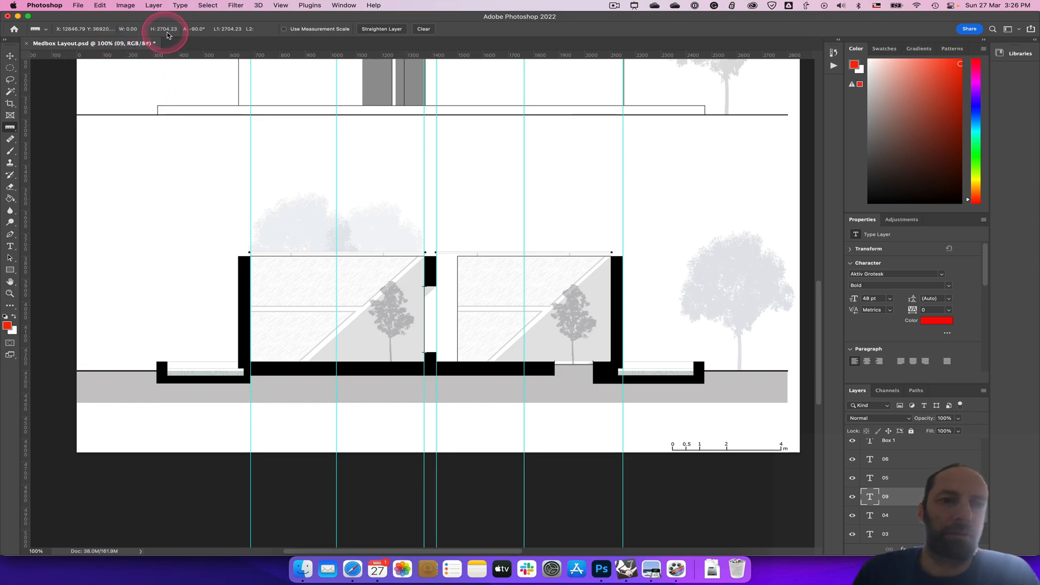
mouse_move(626, 568)
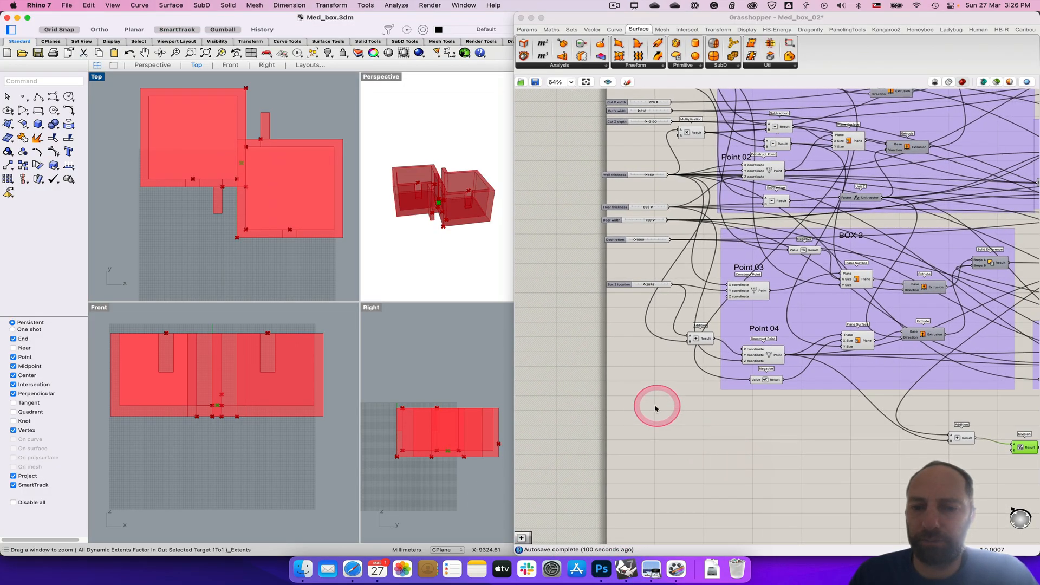
Add a Number Slider named 'Interior door height' set to 2700, then return to the Photoshop section
double_click(657, 407)
type("Interior Door")
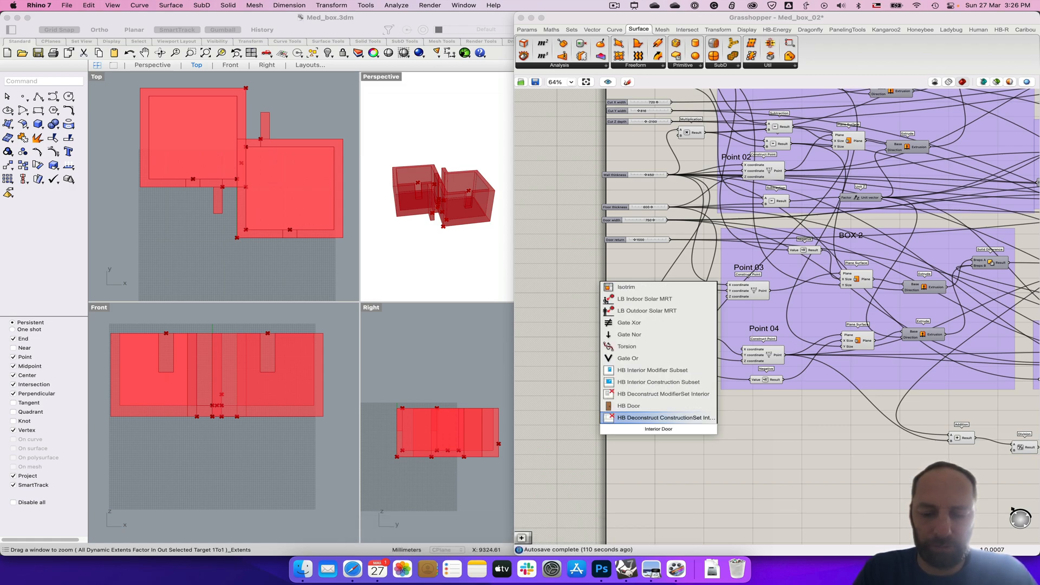
type("he")
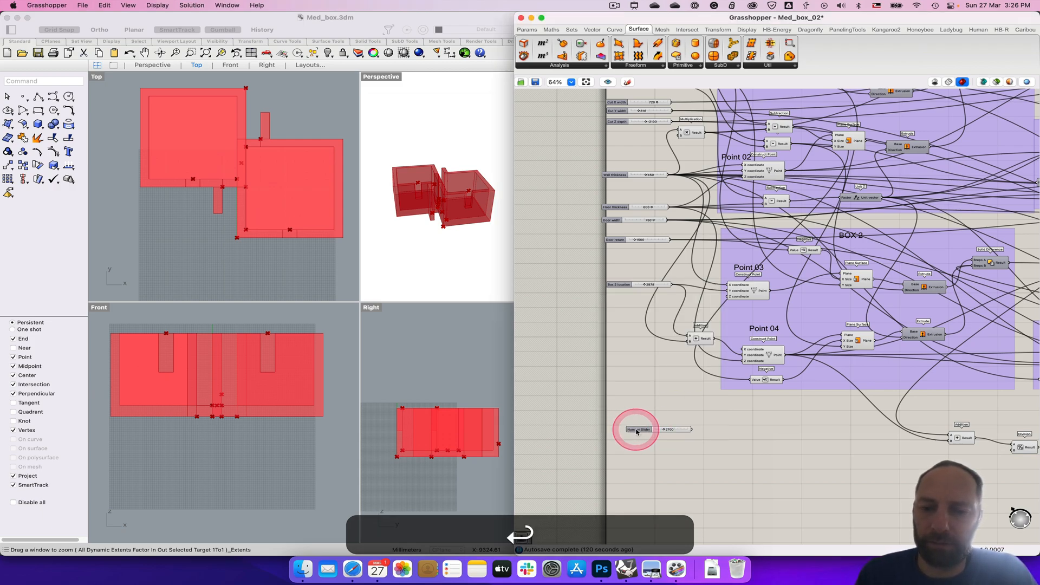
right_click(635, 429)
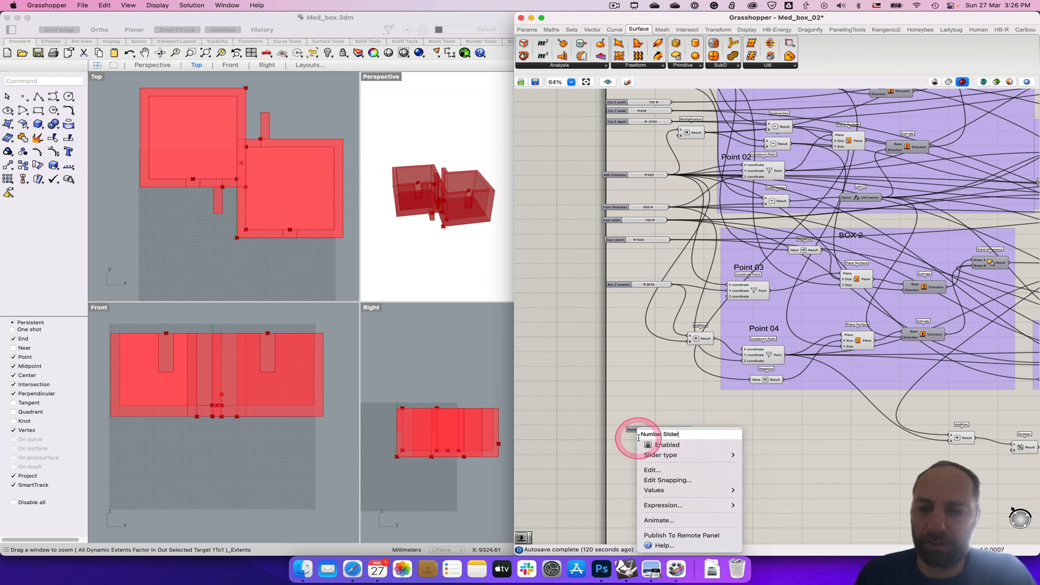
left_click(652, 469)
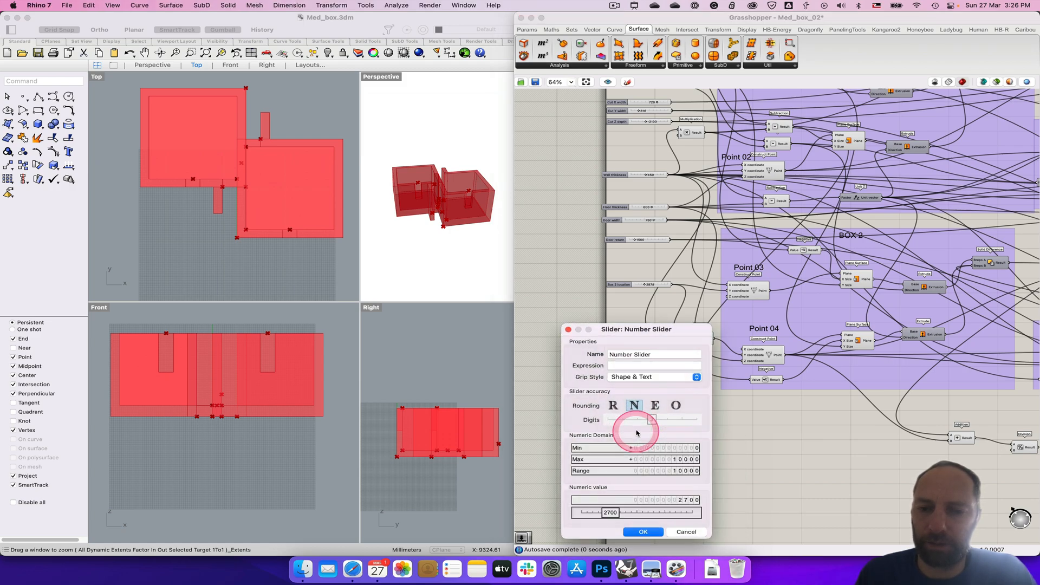
left_click(654, 354)
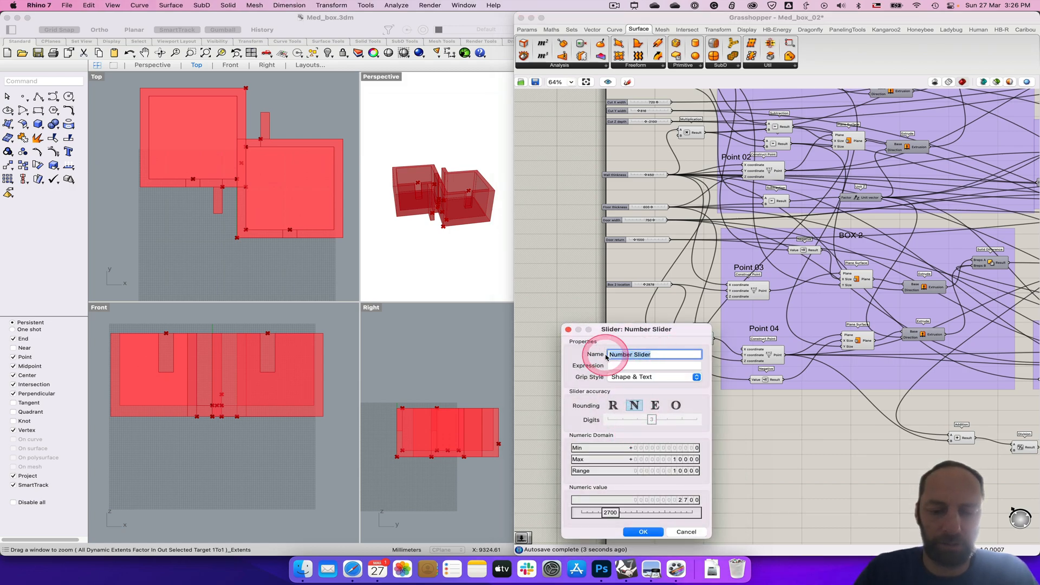
type("Interior door height")
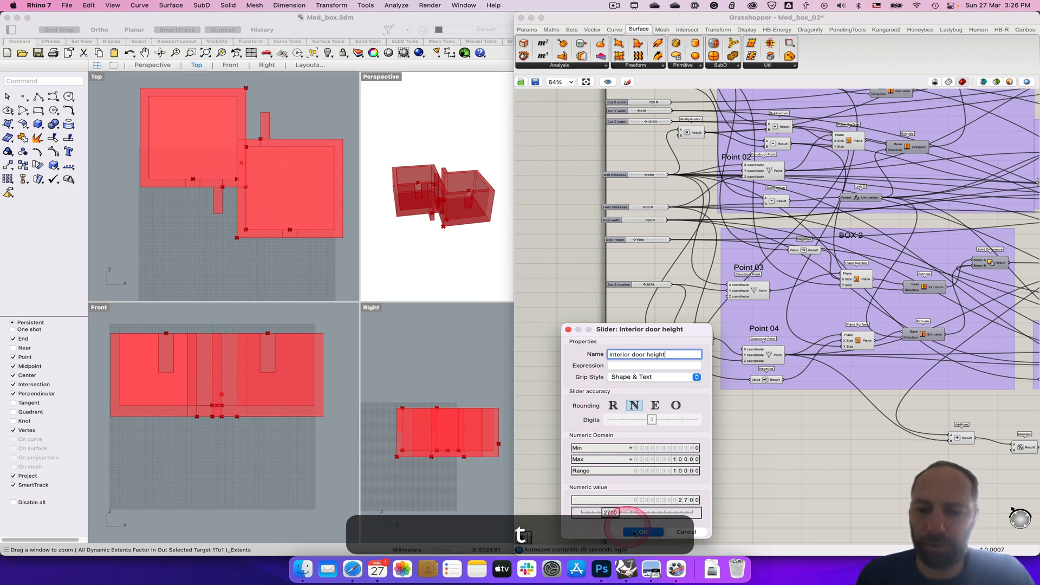
left_click(644, 533)
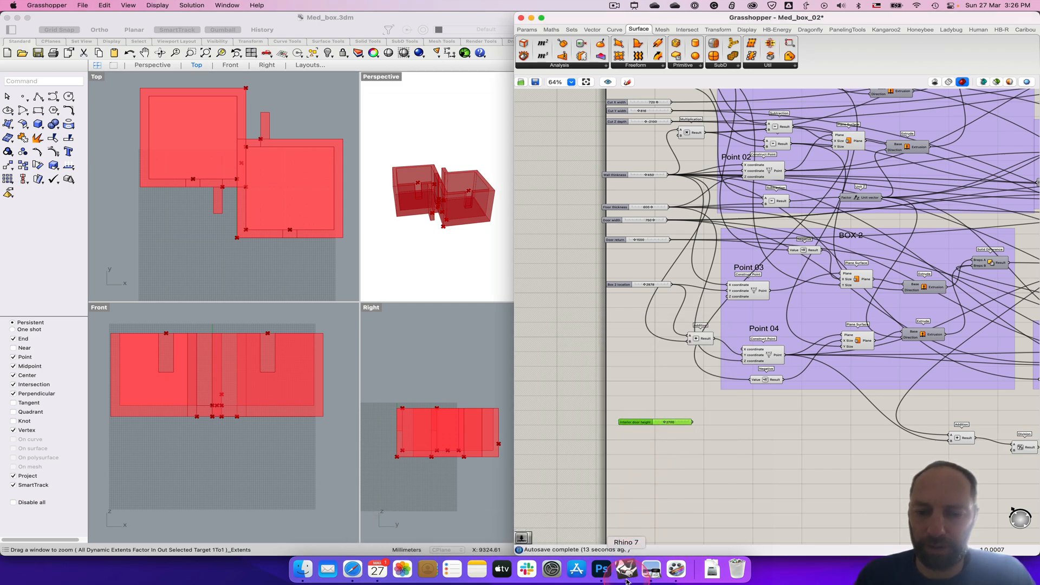
left_click(601, 583)
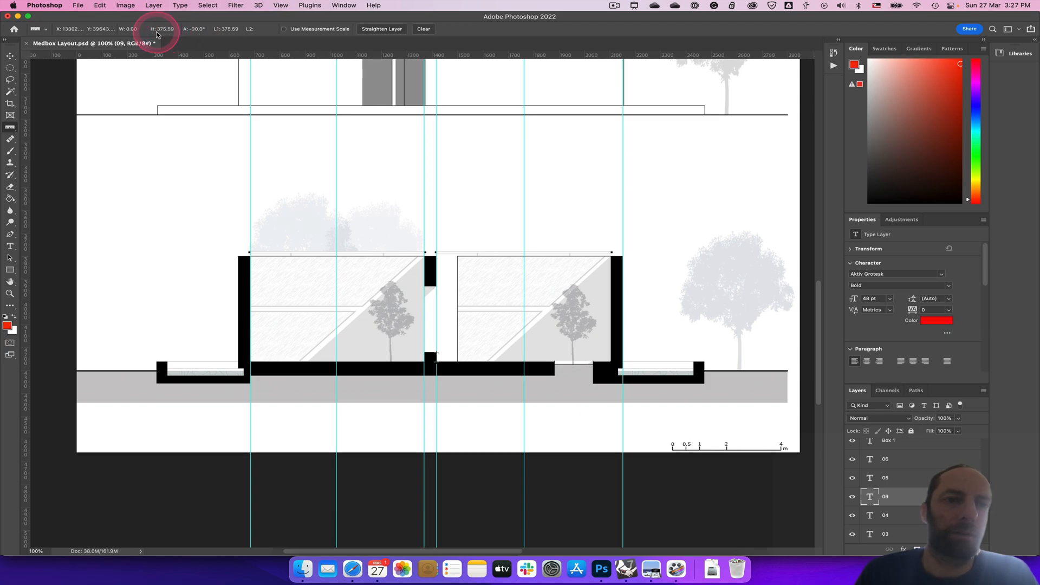
mouse_move(178, 52)
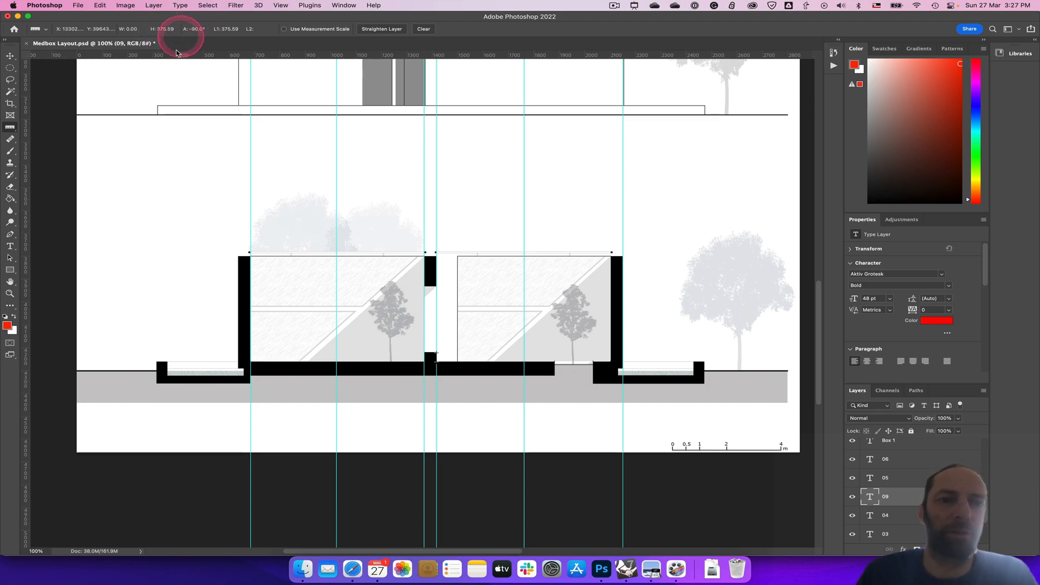
mouse_move(649, 568)
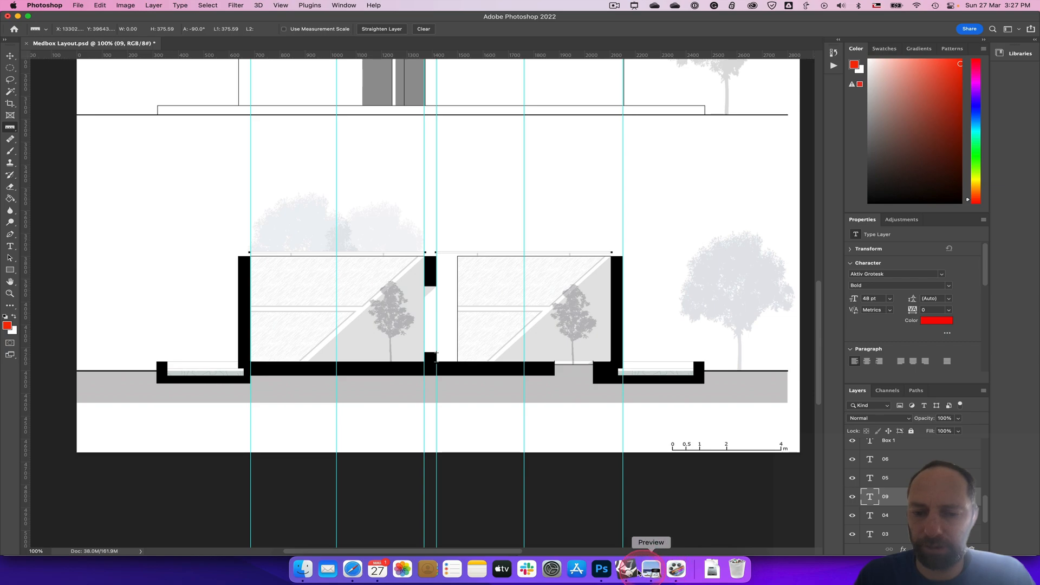
Switch back from the Photoshop section to the Grasshopper definition
left_click(626, 570)
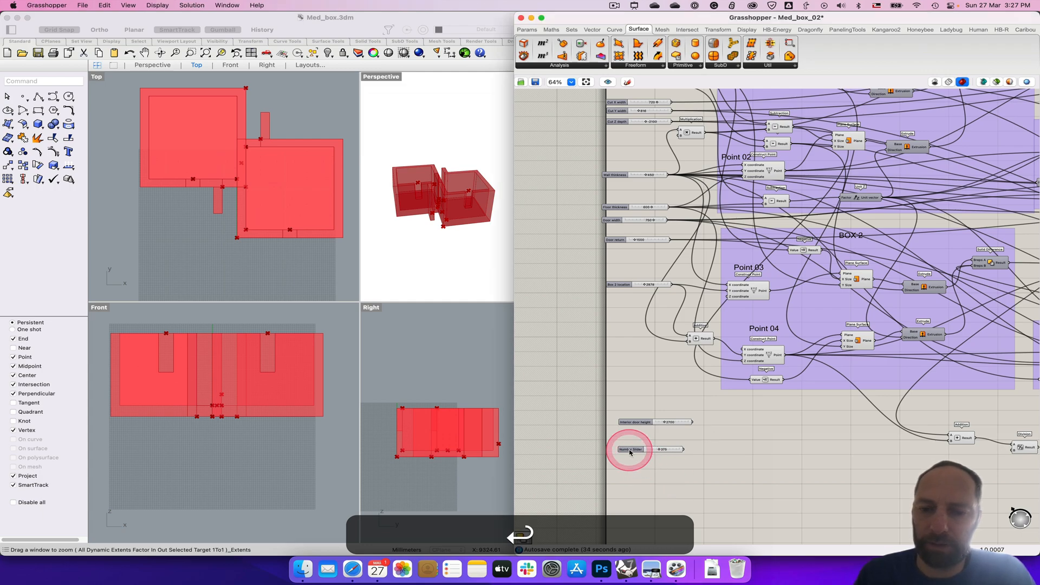
Name the second slider 'door sill height' and set it near 375
double_click(631, 449)
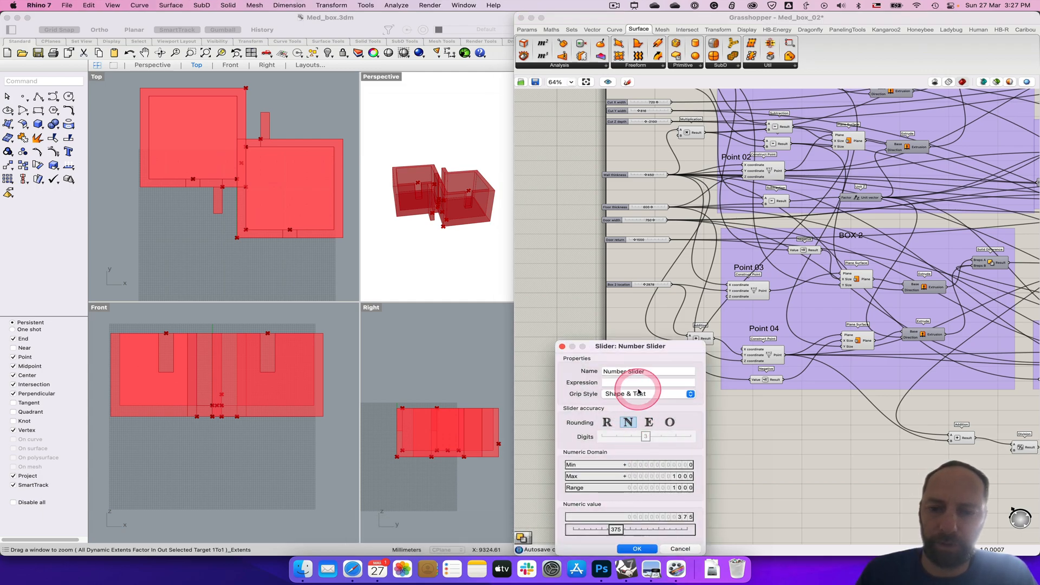
type("door sill")
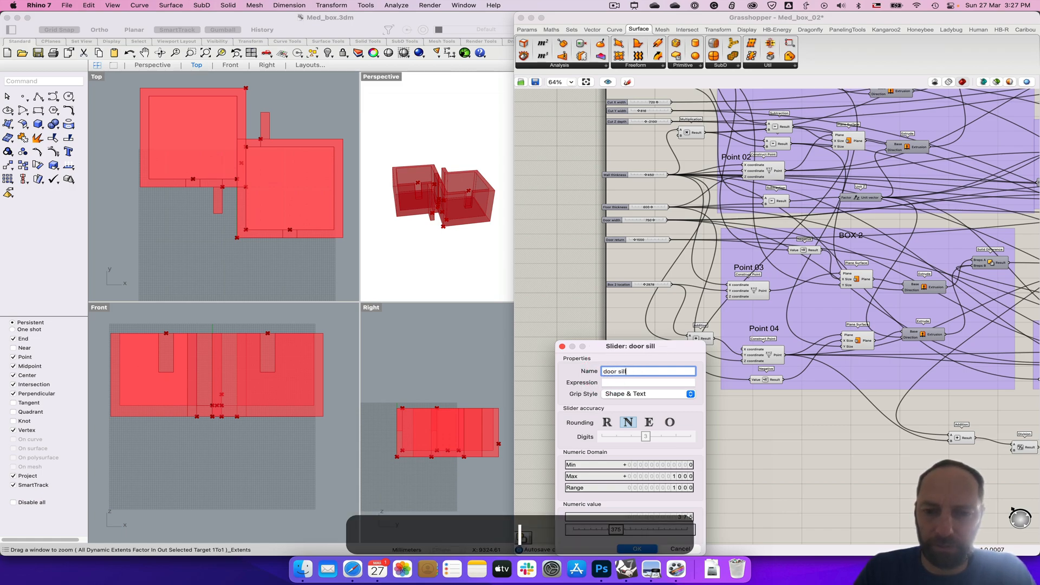
type("height")
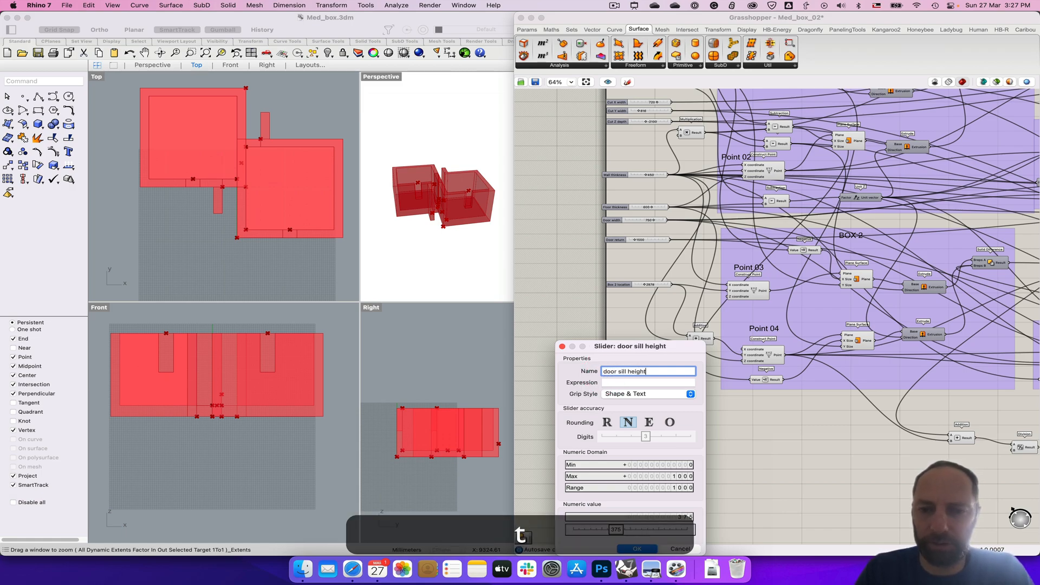
left_click(637, 549)
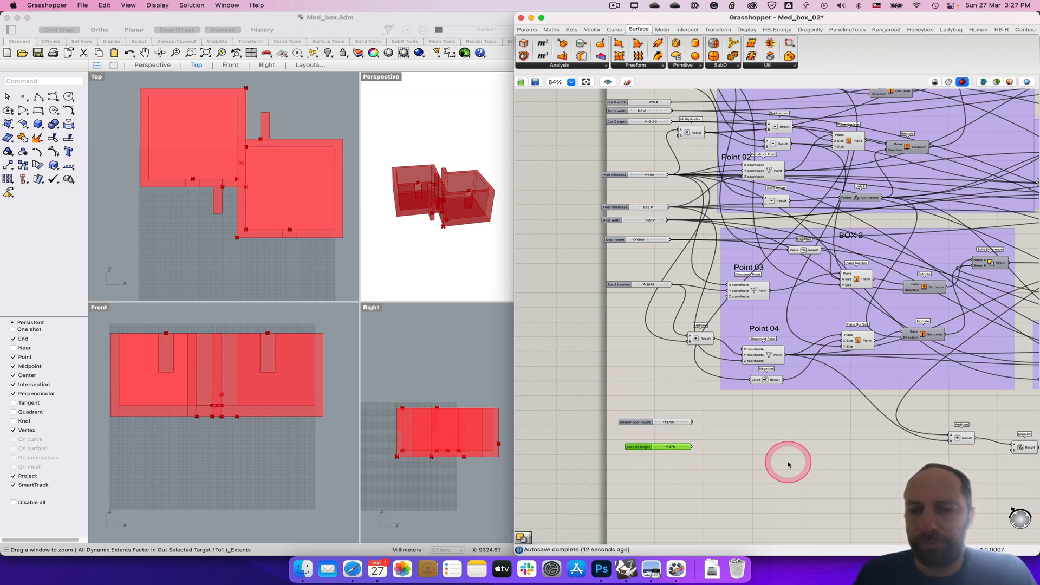
Add a Division component beside the sliders with its input fixed at 2
left_click_drag(788, 465, 574, 412)
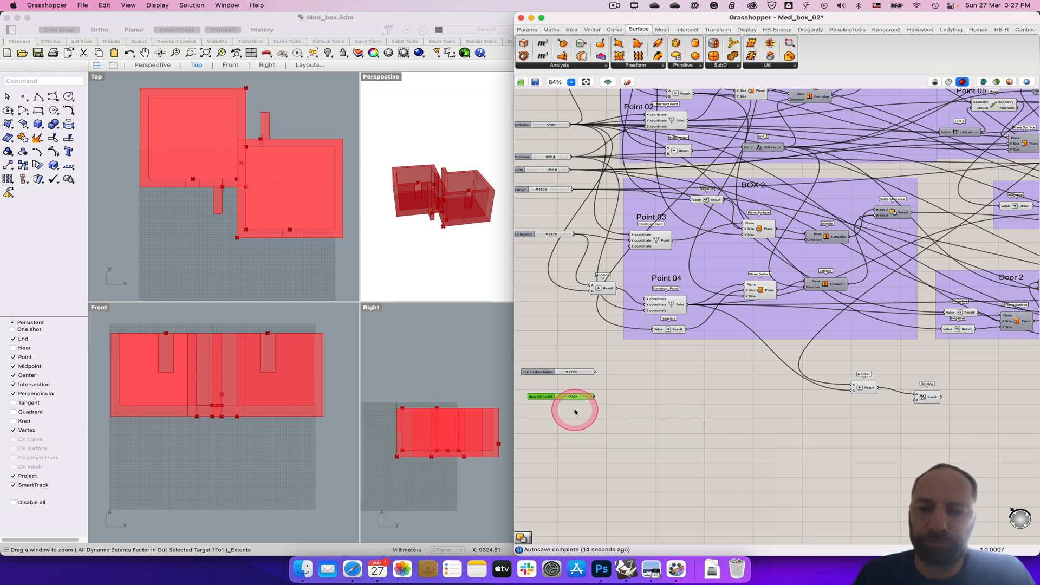
left_click(573, 372)
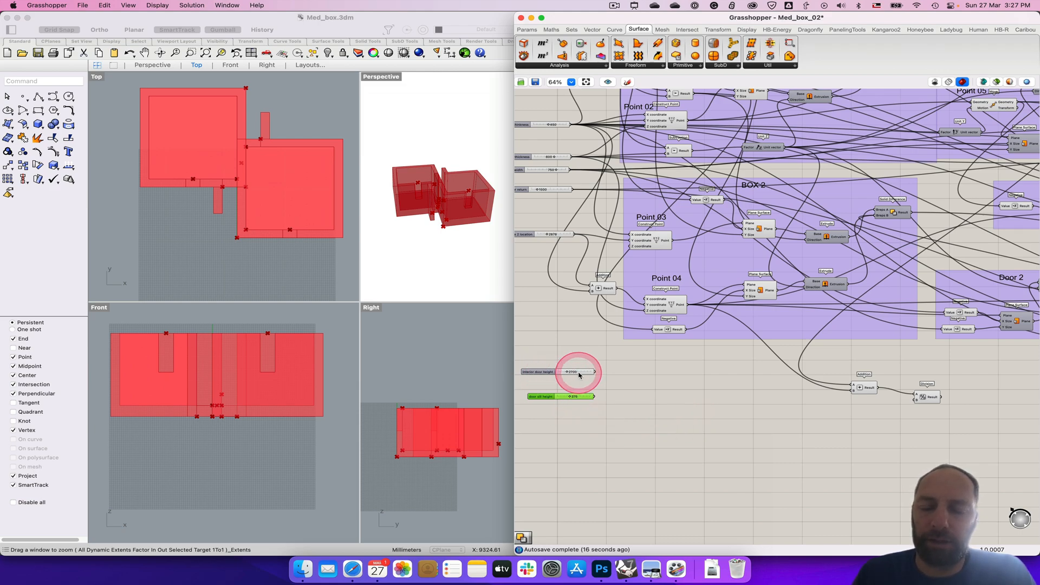
mouse_move(579, 371)
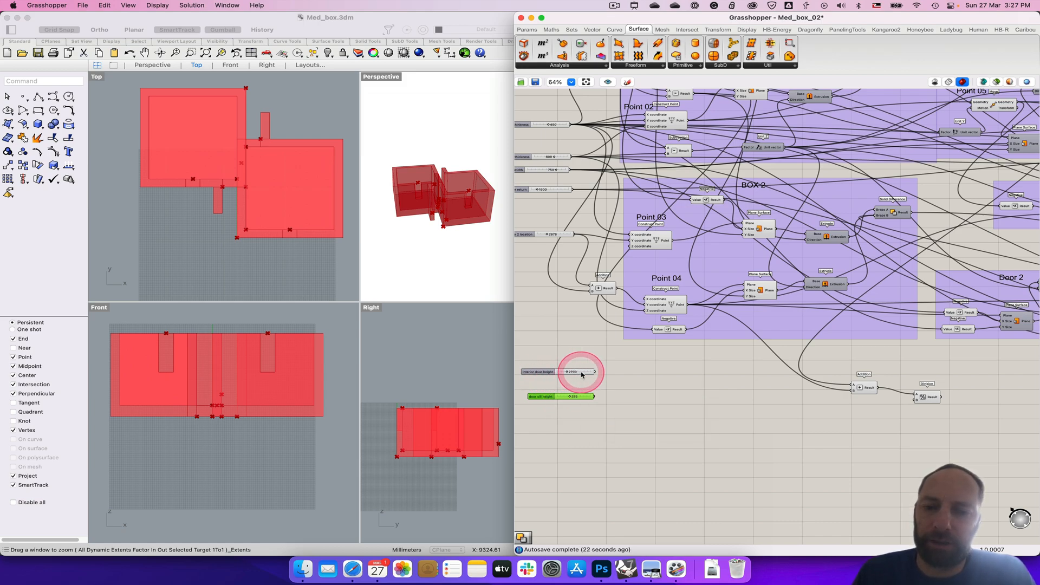
double_click(680, 406)
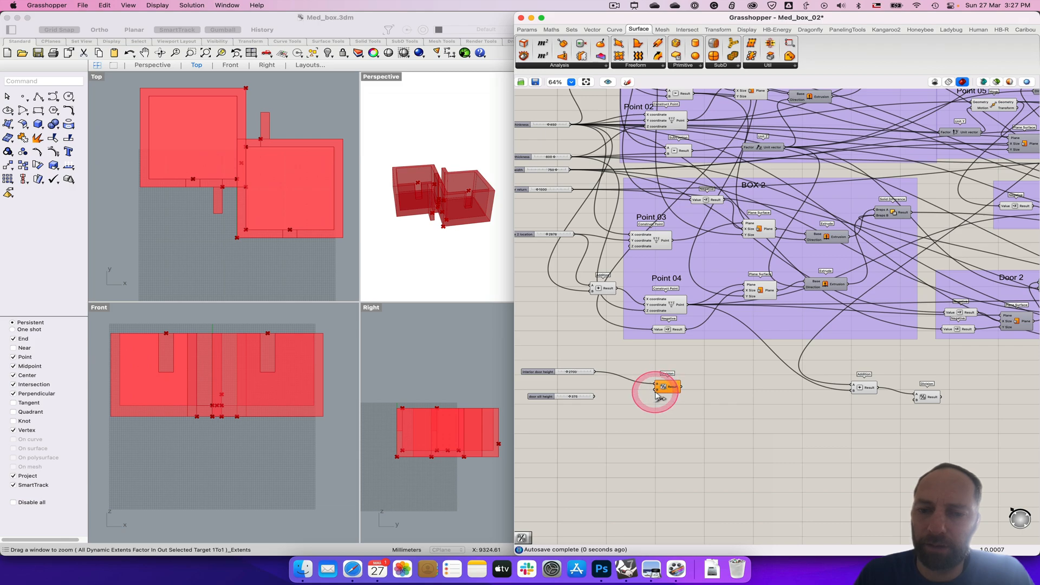
right_click(656, 387)
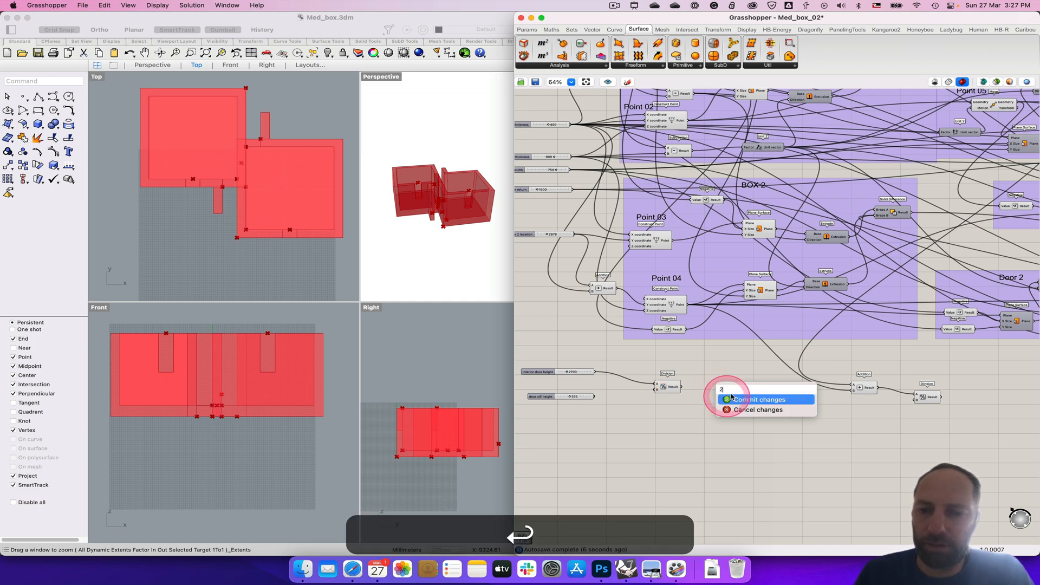
left_click(759, 399)
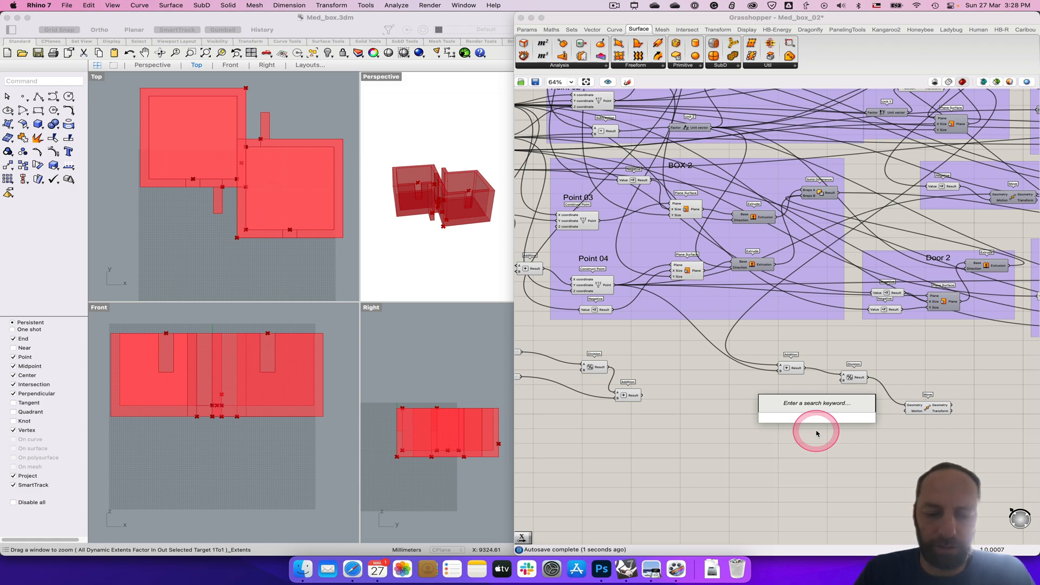
Place a Unit Z vector and feed it into the Move component's Motion input
left_click(817, 418)
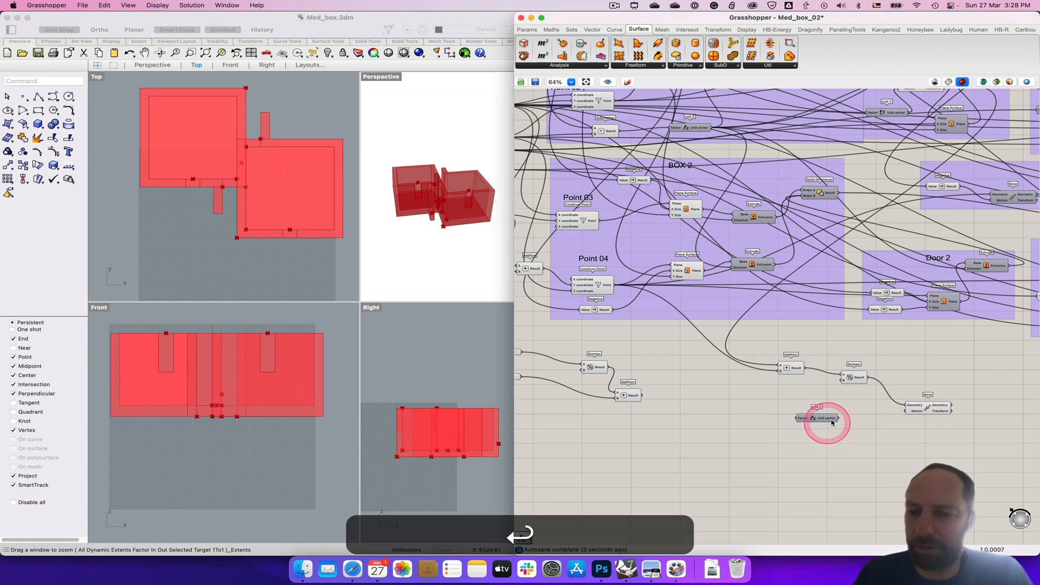
left_click_drag(826, 425, 919, 408)
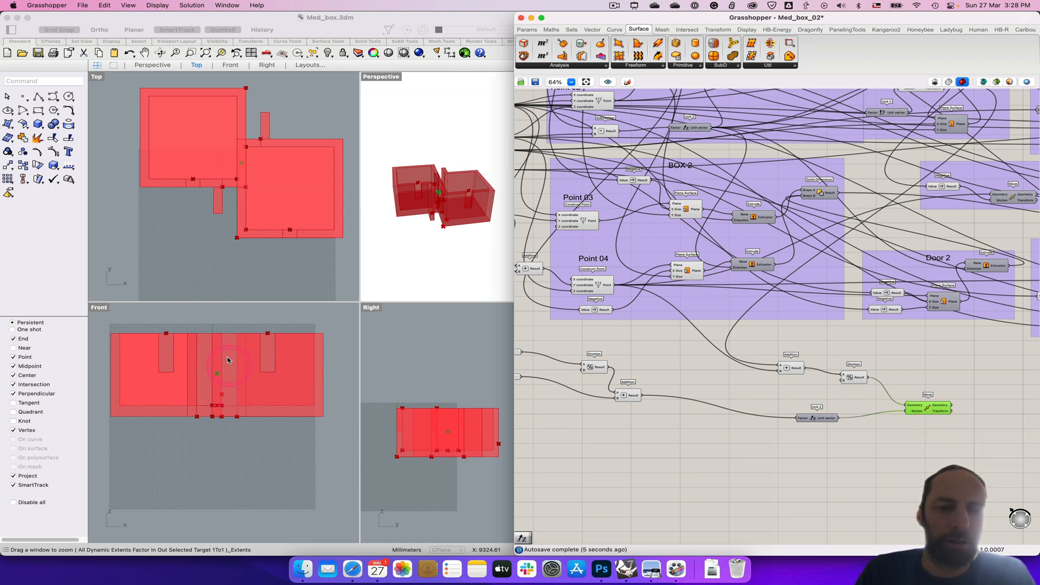
mouse_move(216, 366)
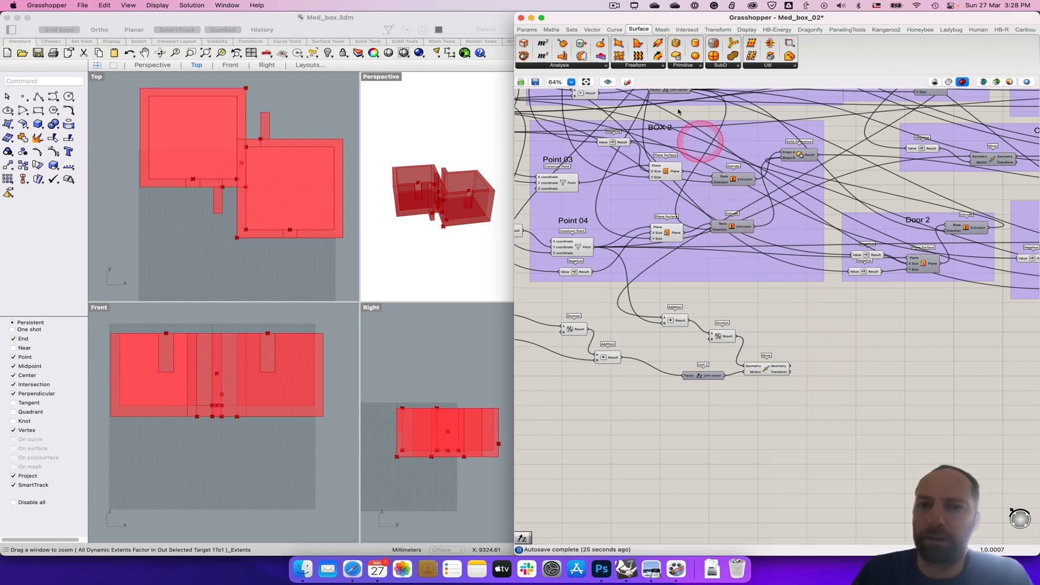
mouse_move(676, 56)
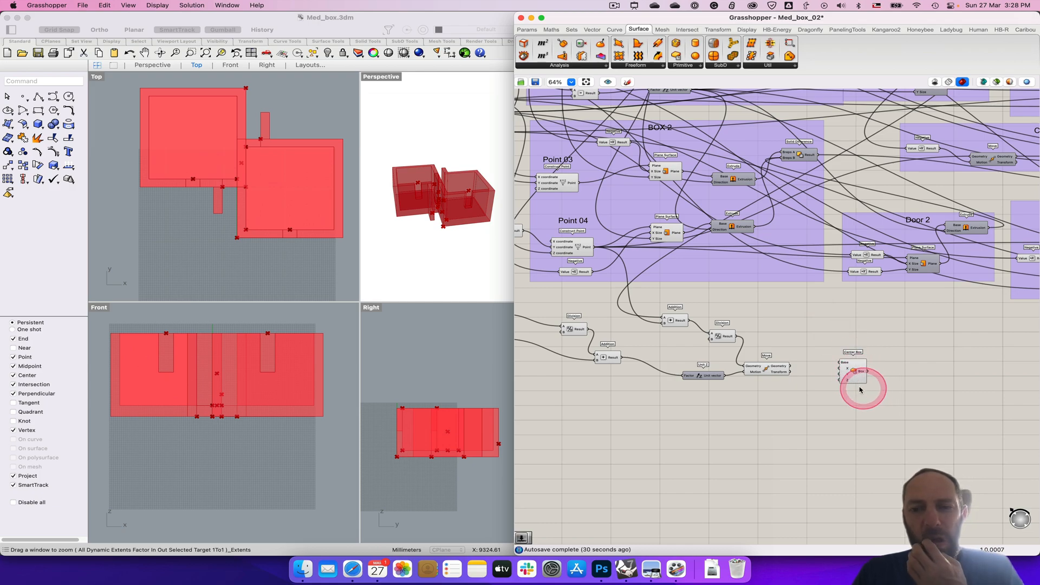
mouse_move(789, 369)
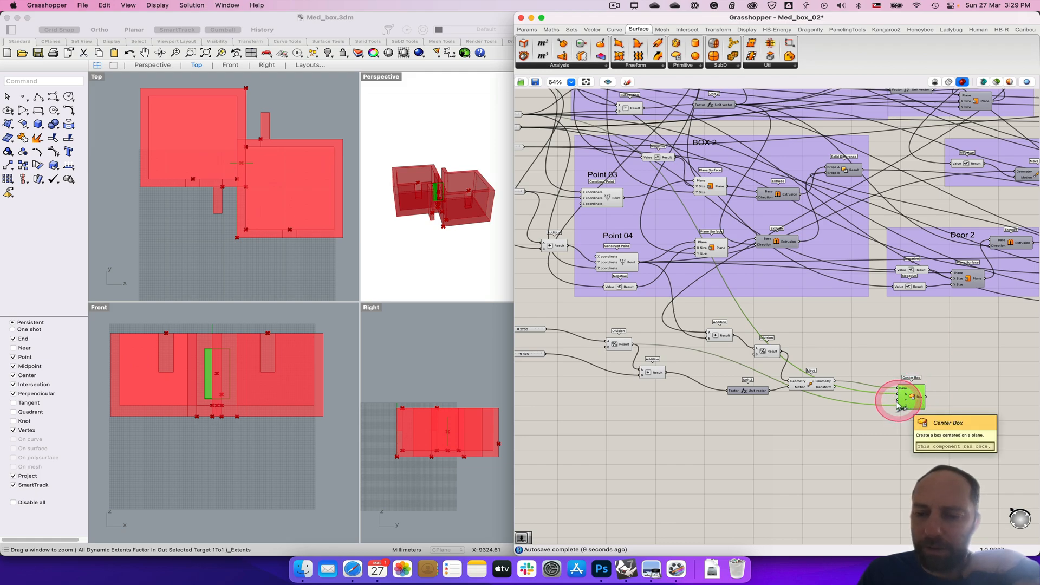
Switch over to the Photoshop floor plan layout after placing the Center Box
left_click(615, 568)
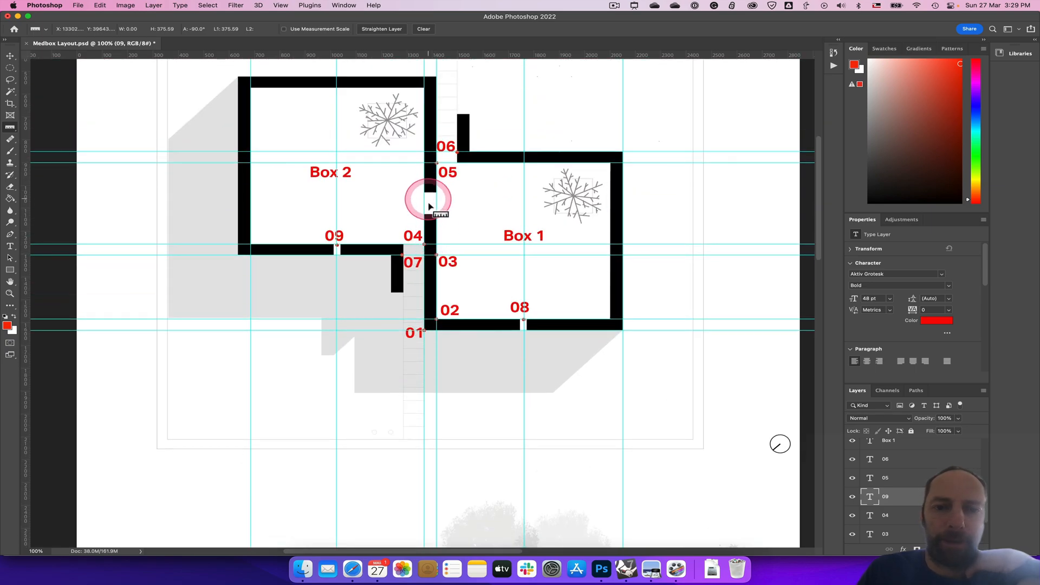
mouse_move(429, 195)
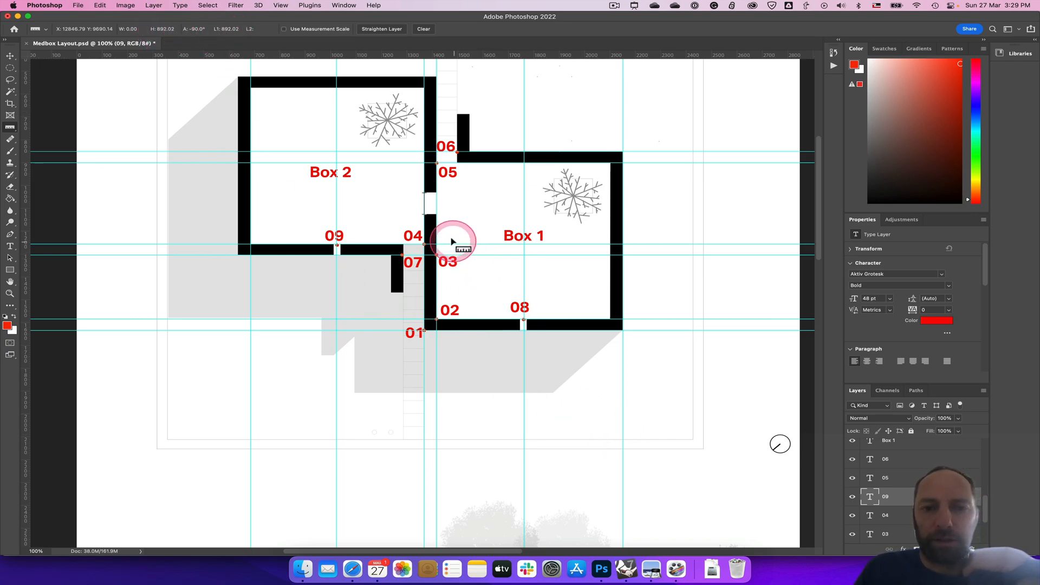
mouse_move(675, 571)
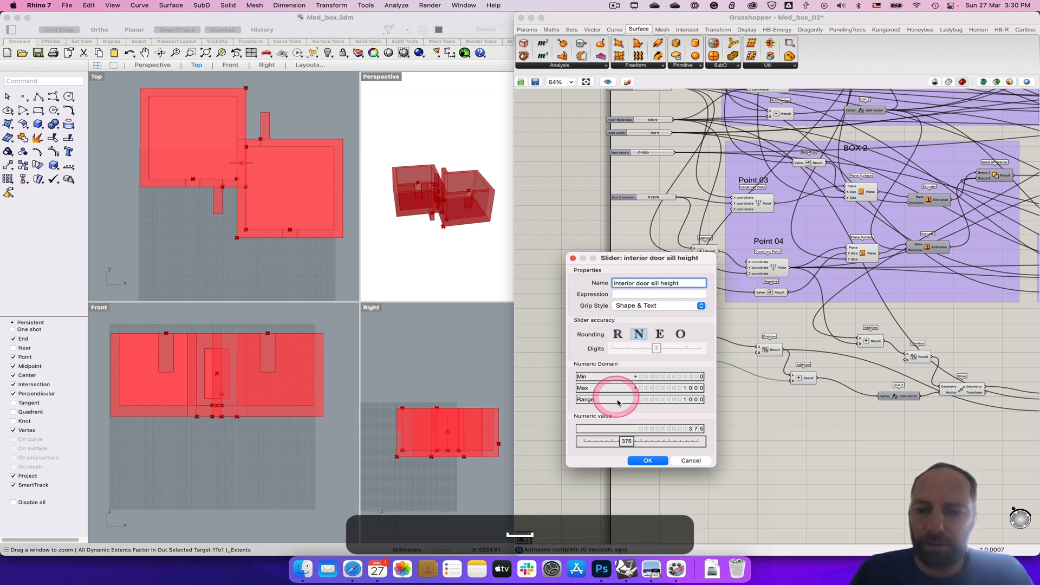
Add a slider named 'interior door width' (max 1000, value 900) feeding the Center Box
left_click(648, 460)
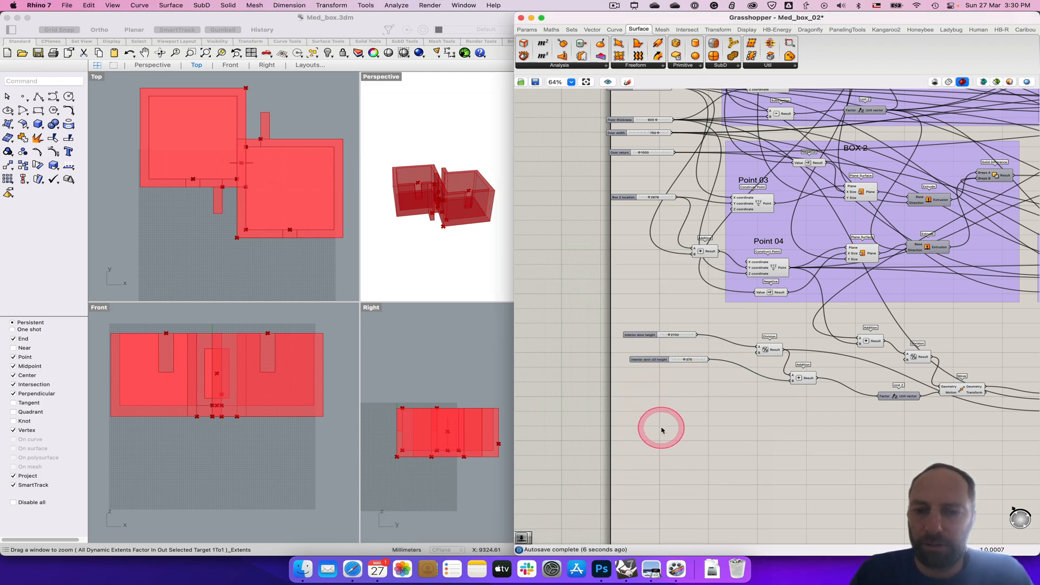
double_click(661, 430)
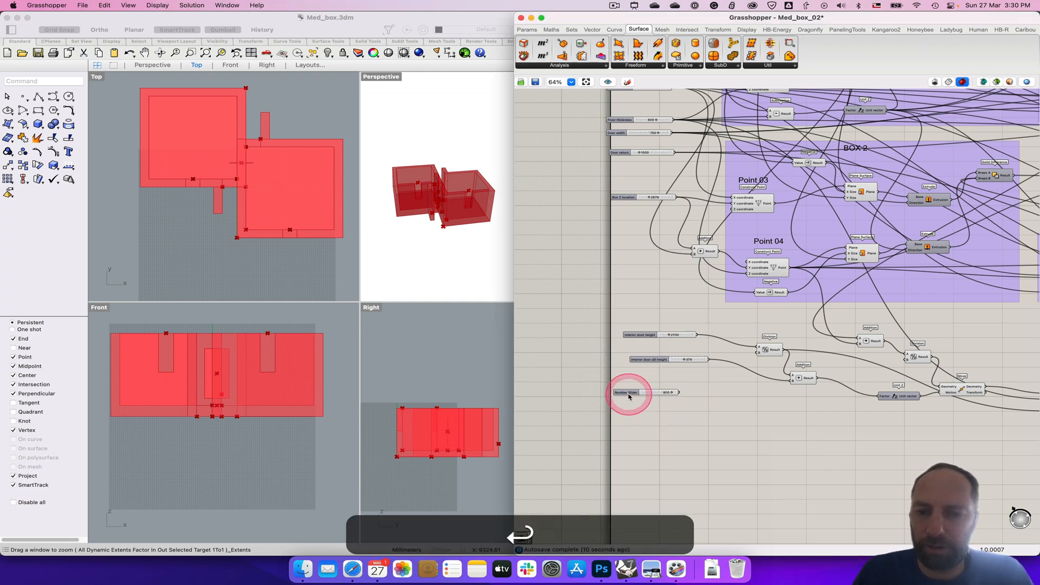
double_click(626, 392)
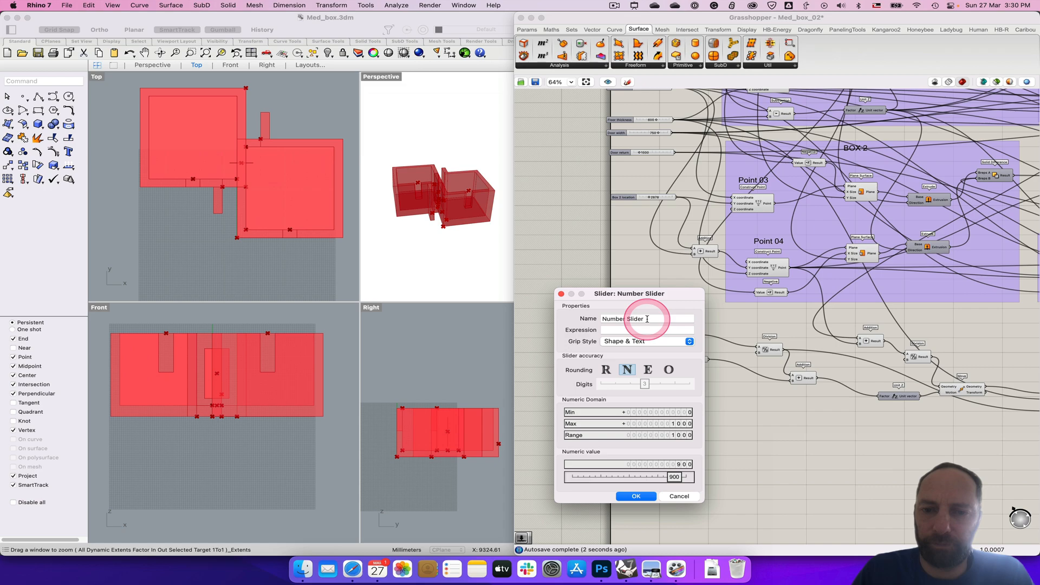
type("interior ddoor width")
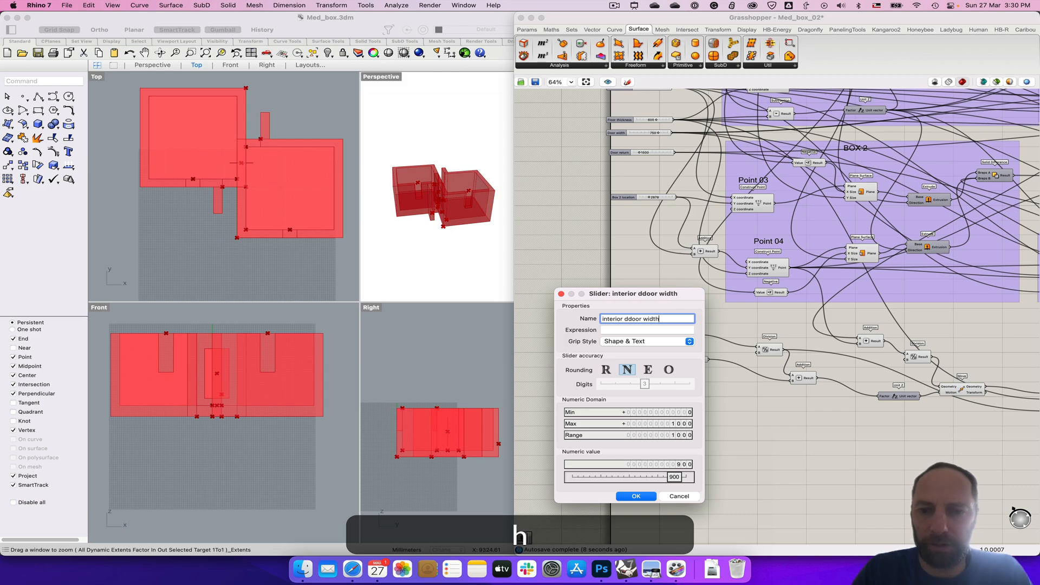
left_click(636, 497)
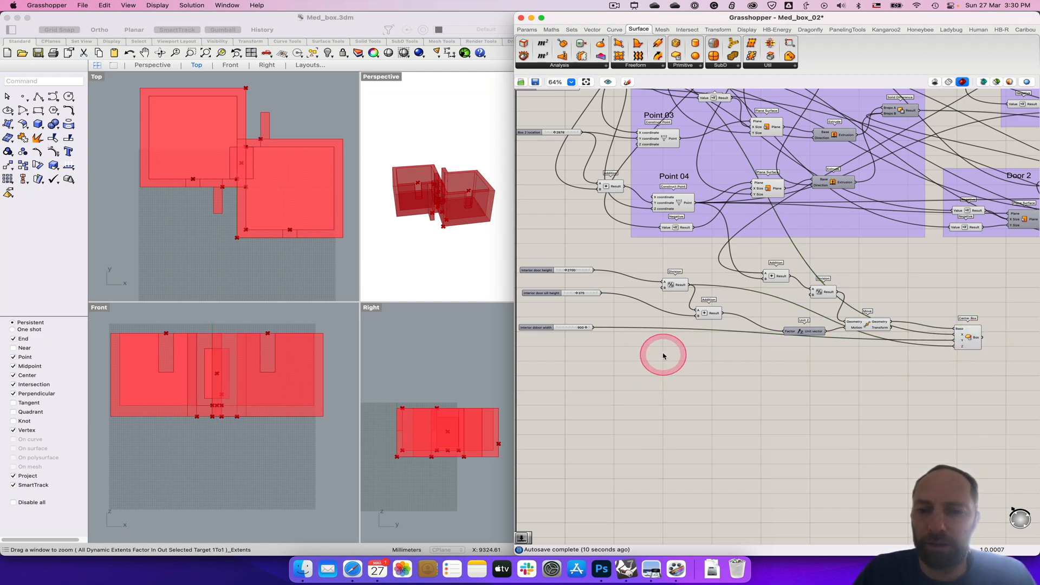
left_click(672, 284)
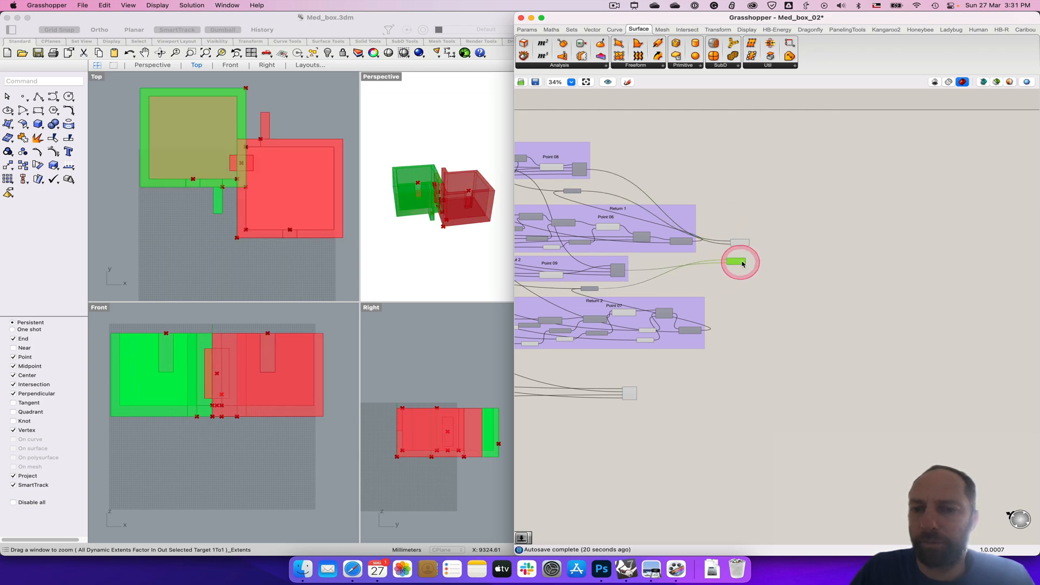
Place a Solid Union merging both Solid Difference results into one building solid
left_click_drag(740, 262, 629, 393)
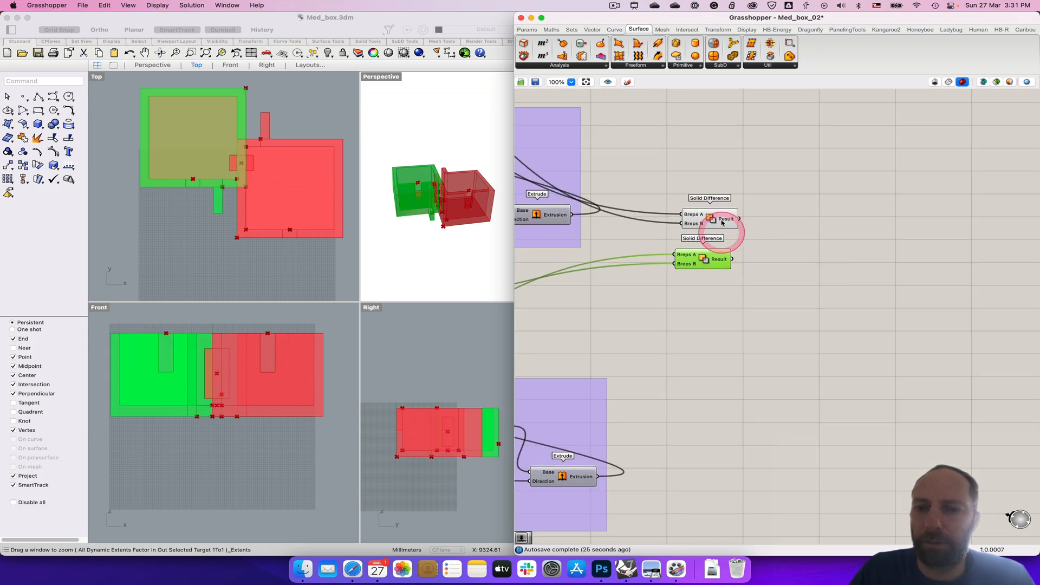
left_click(704, 219)
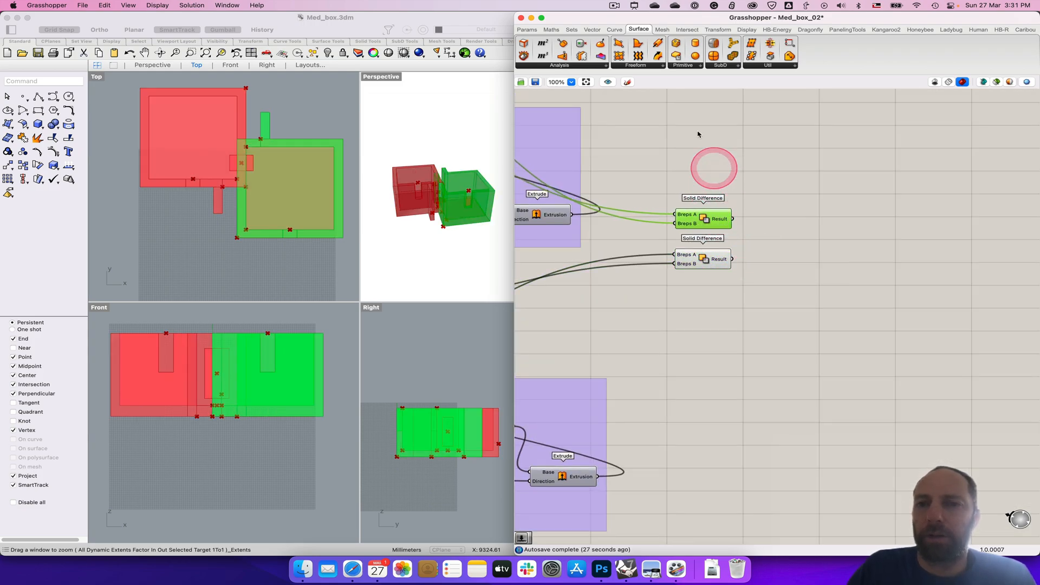
left_click(687, 29)
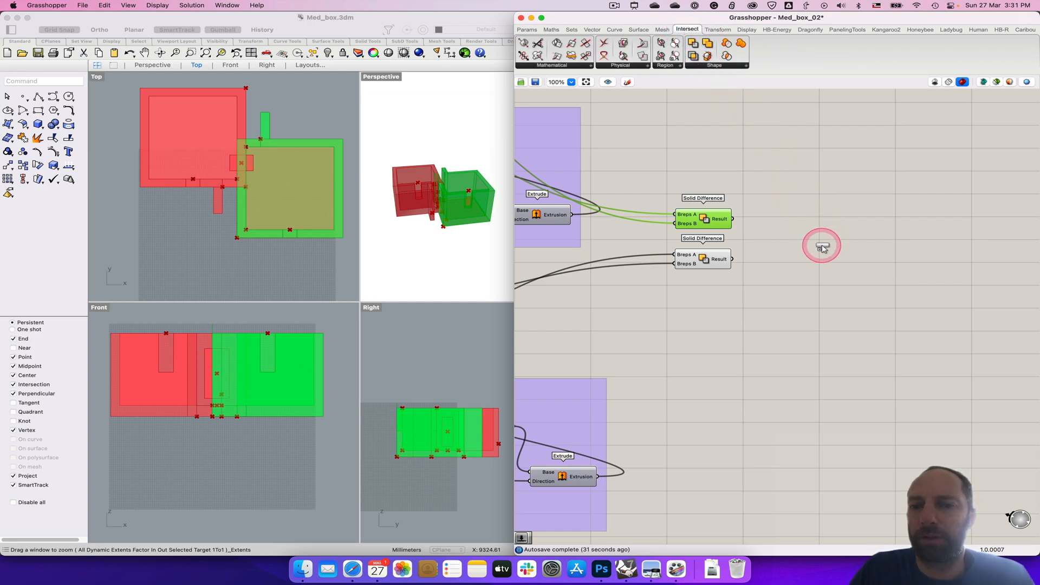
left_click(822, 245)
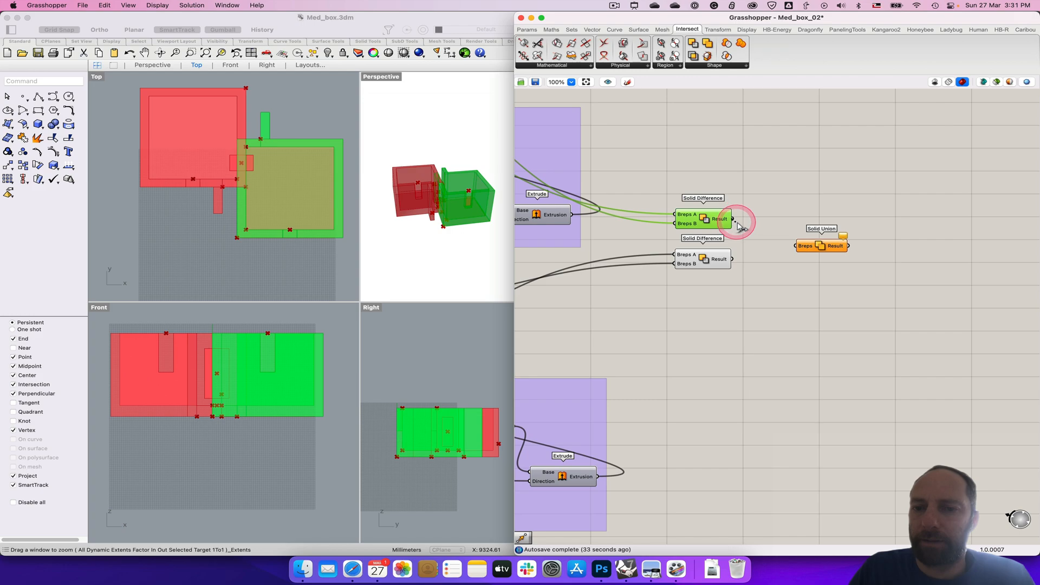
left_click_drag(729, 219, 803, 246)
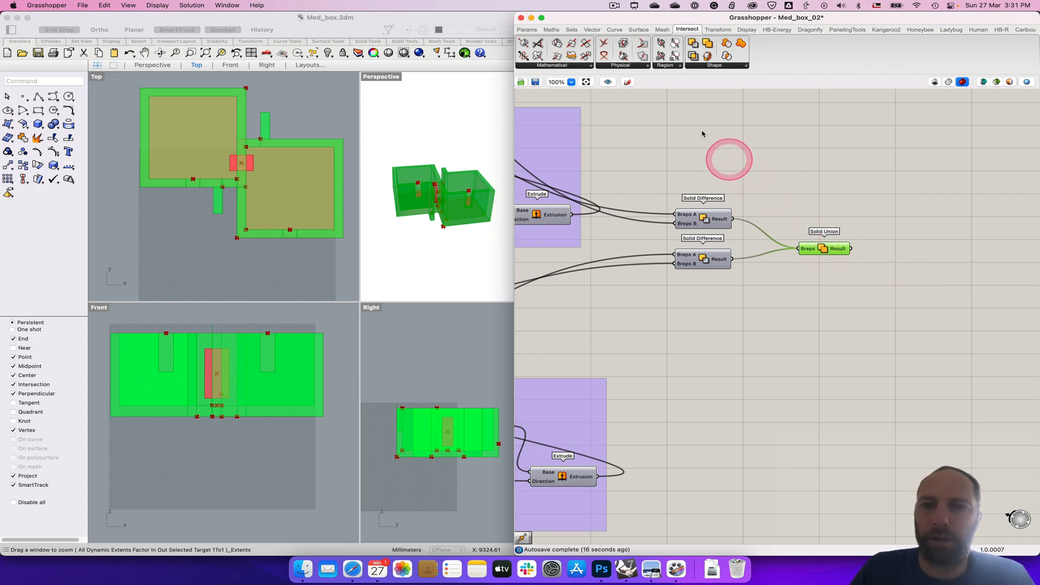
left_click(689, 44)
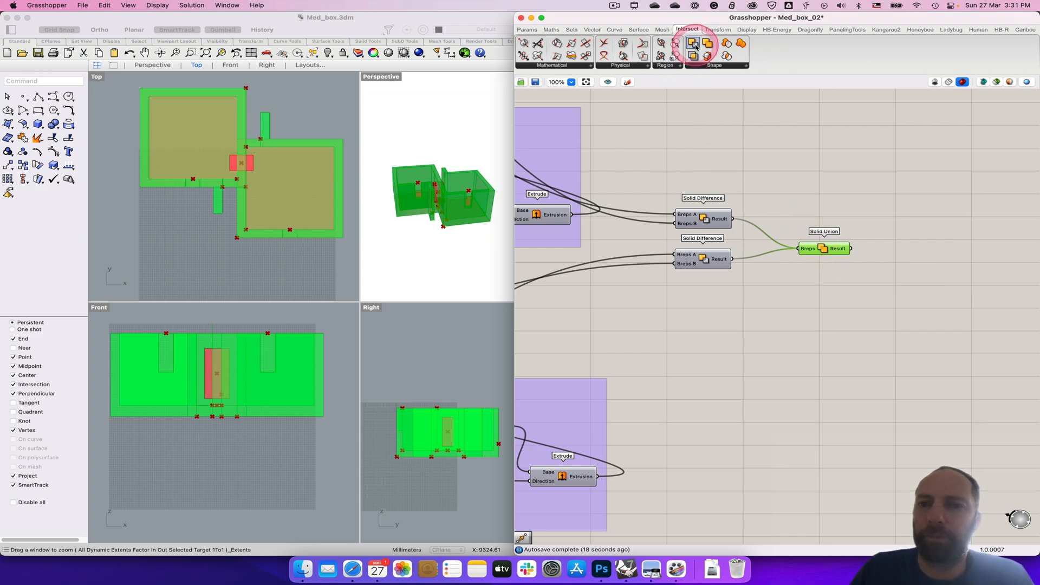
mouse_move(690, 46)
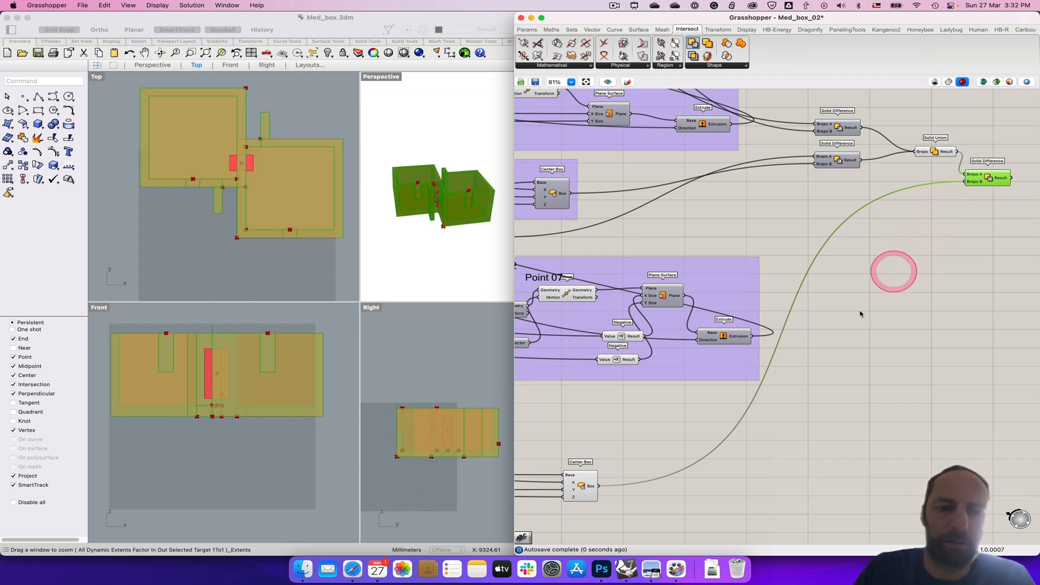
Subtract the door Center Box from the unioned solid with a new Solid Difference
right_click(581, 485)
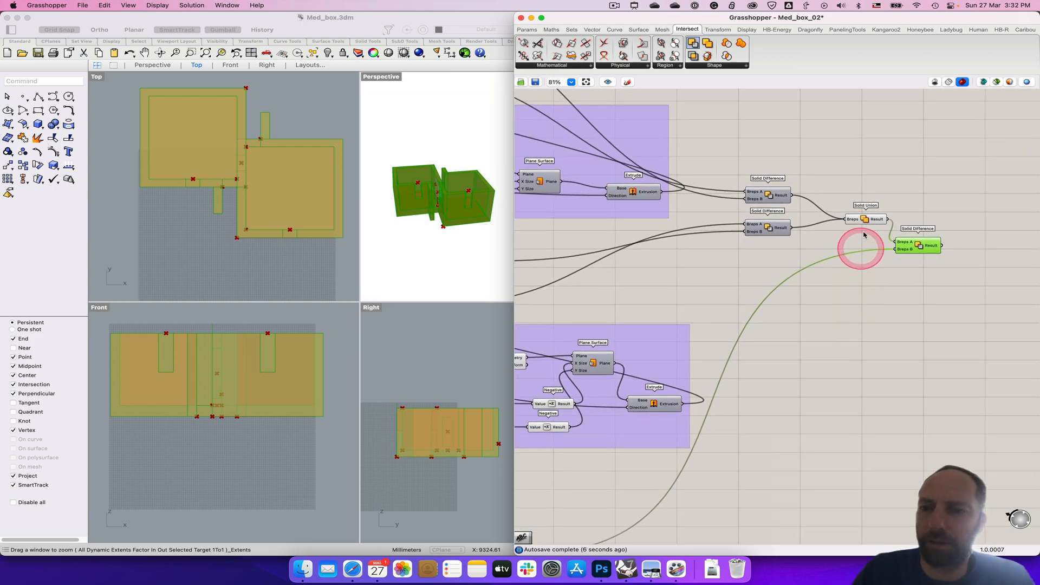
right_click(865, 219)
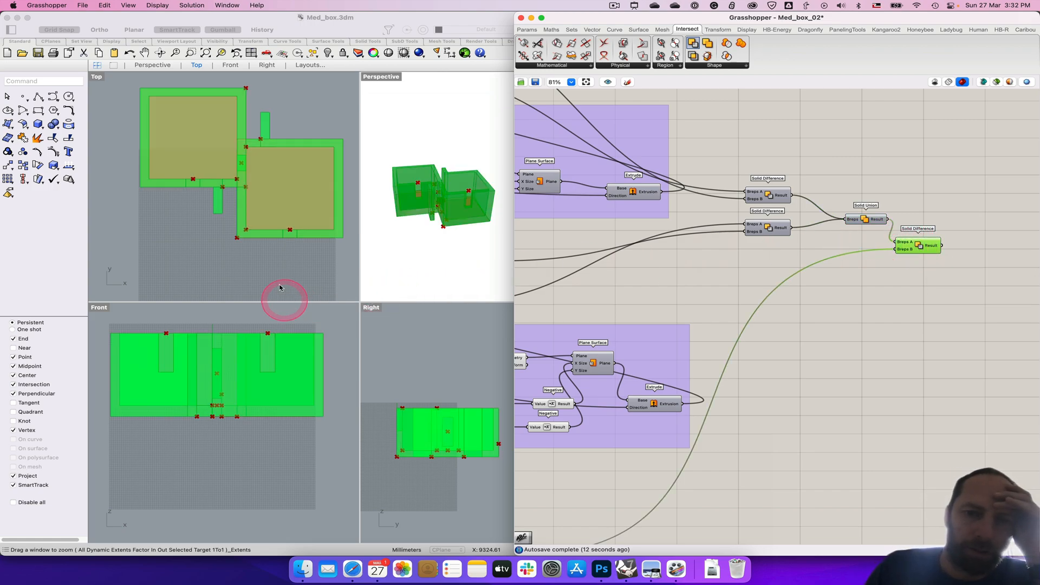
mouse_move(237, 242)
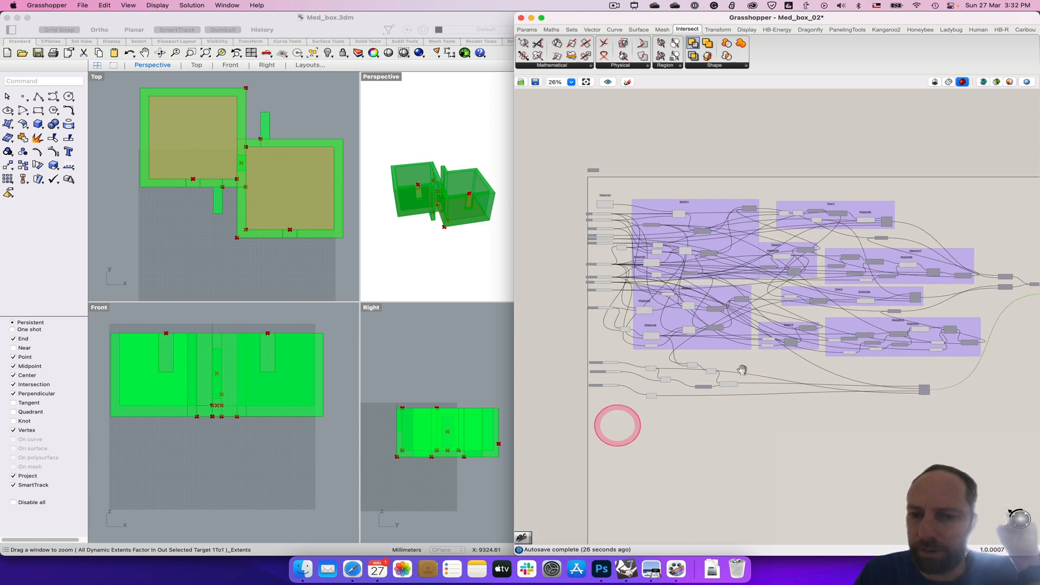
Lower the Cut X width slider from 720 to 246 to narrow the cut between the boxes
scroll("down", 3)
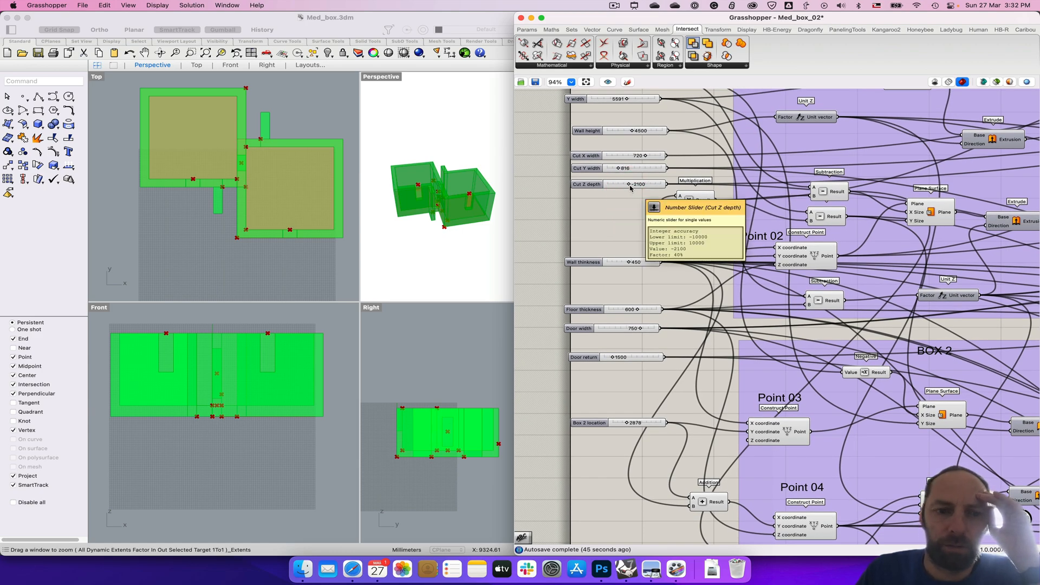
left_click(620, 168)
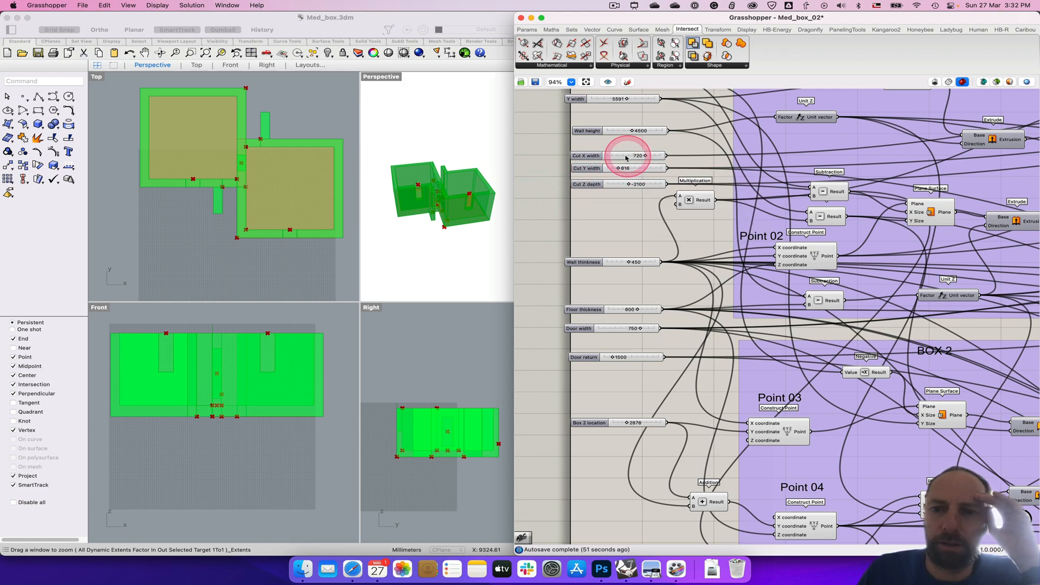
left_click(626, 156)
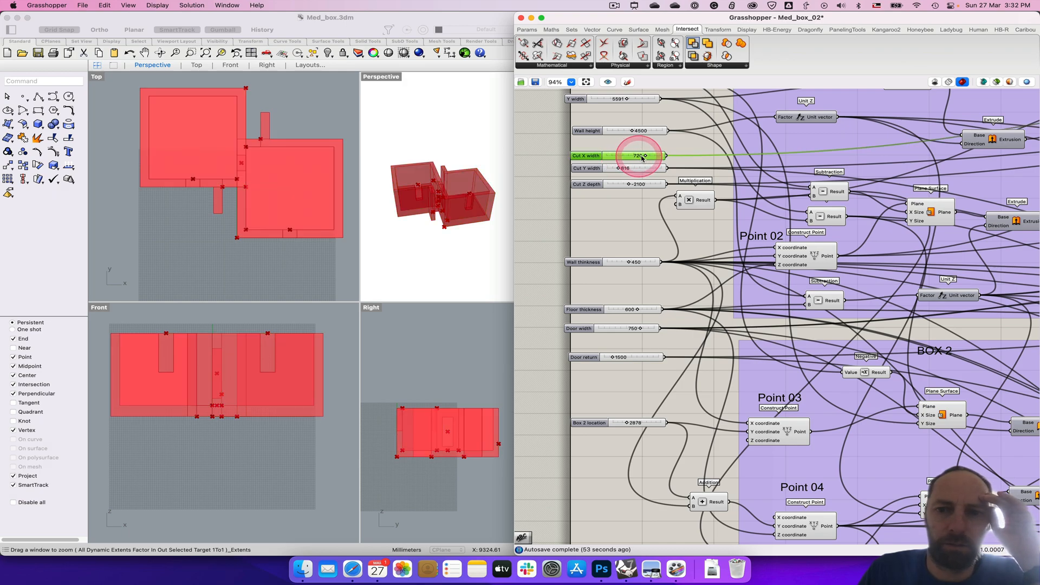
left_click_drag(644, 155, 634, 155)
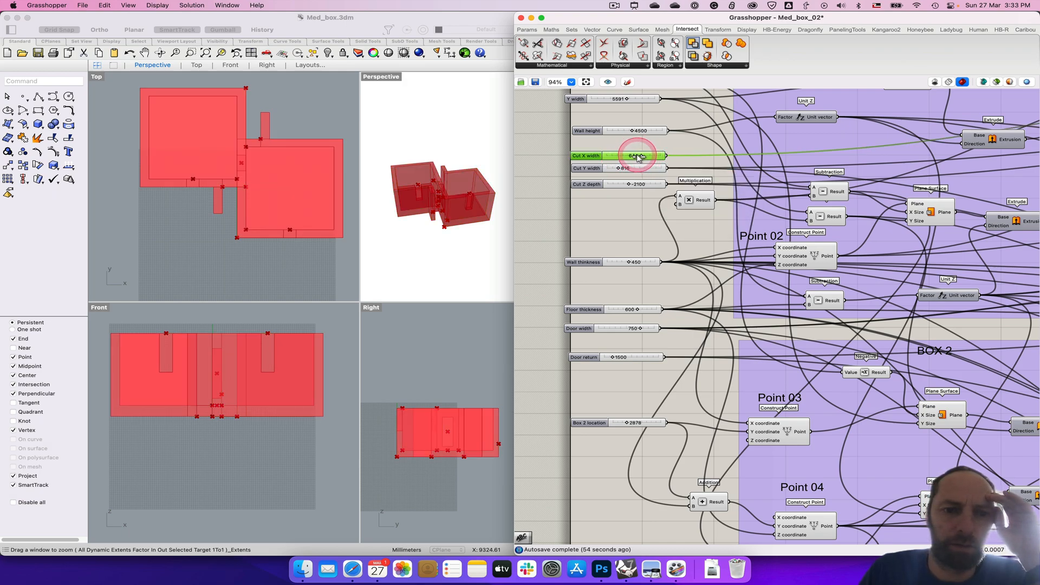
left_click_drag(638, 155, 619, 155)
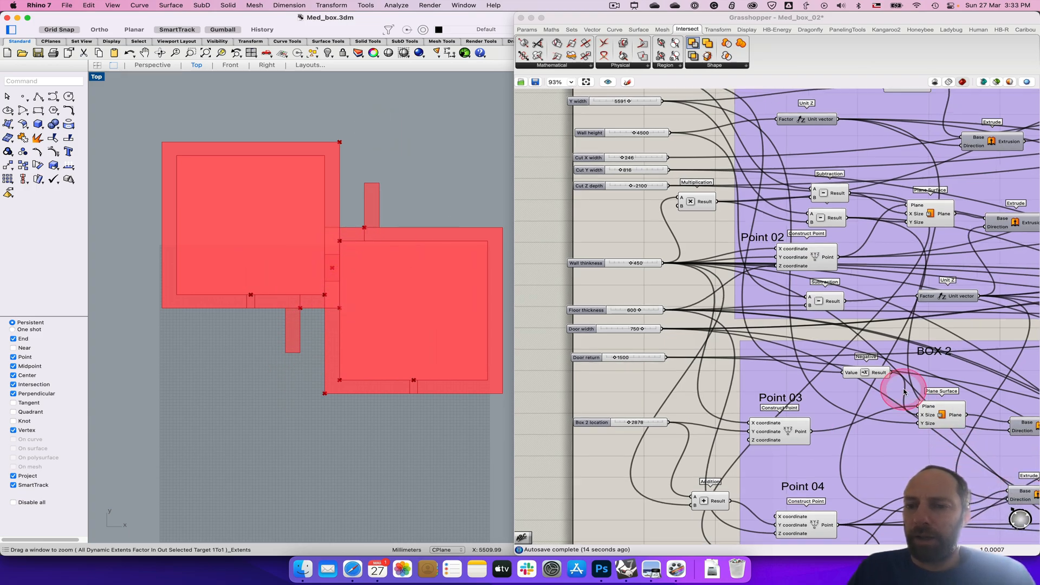
Bake the final Solid Difference door-cut solid into Rhino and select the resulting closed polysurface
scroll("down", 3)
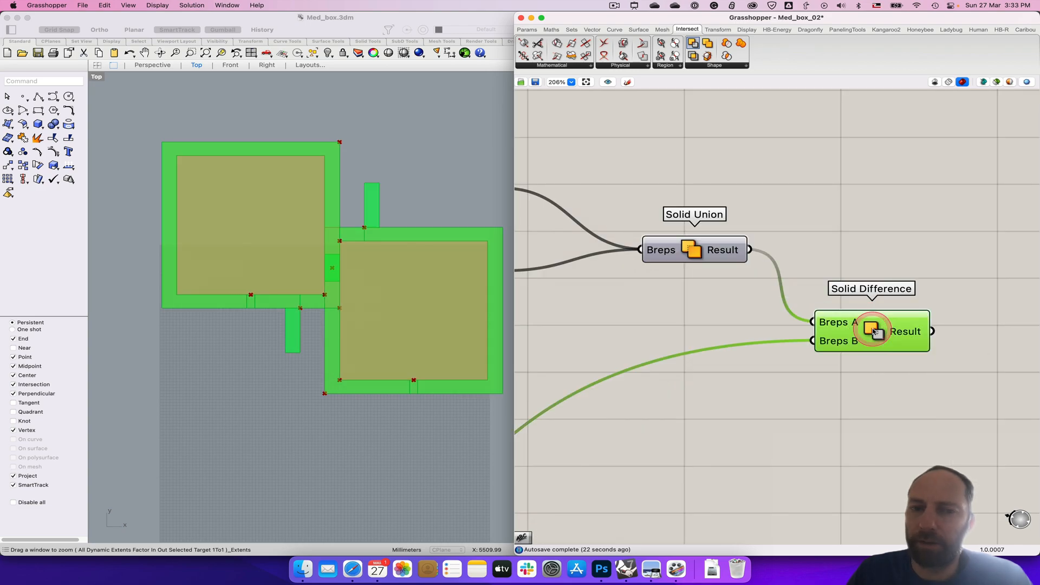
mouse_move(872, 331)
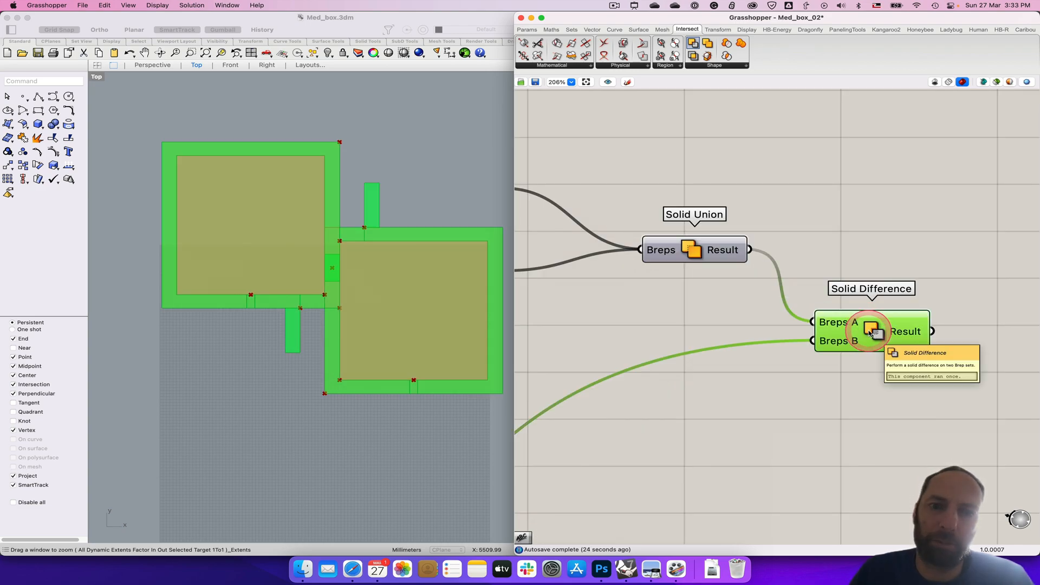
right_click(870, 331)
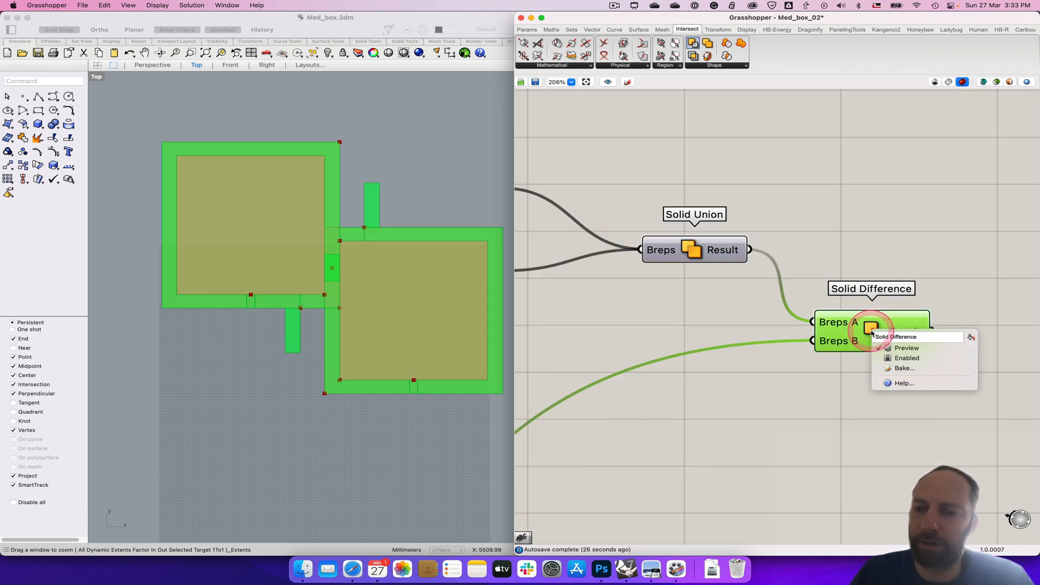
left_click(904, 368)
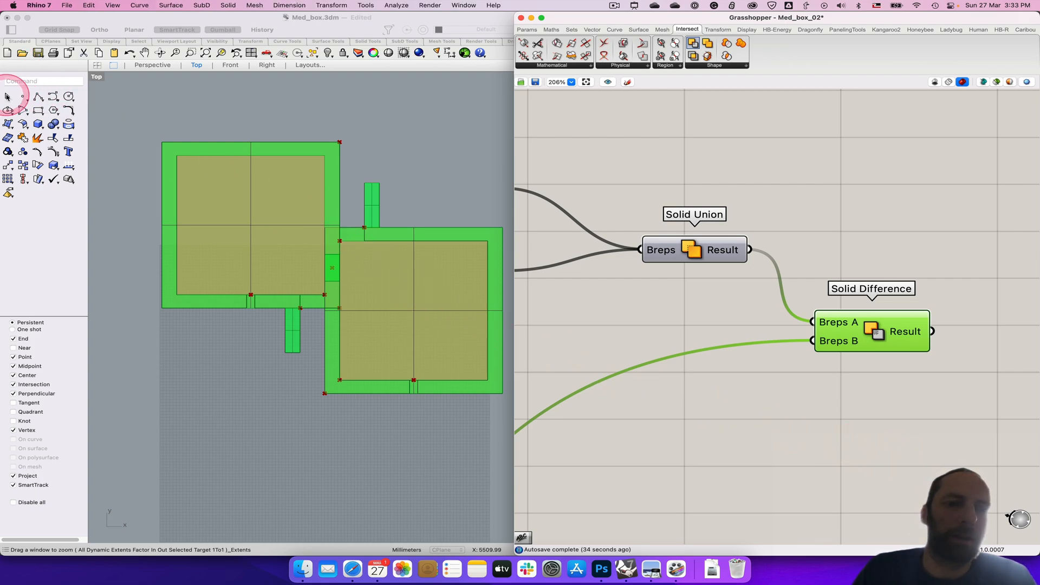
left_click(267, 230)
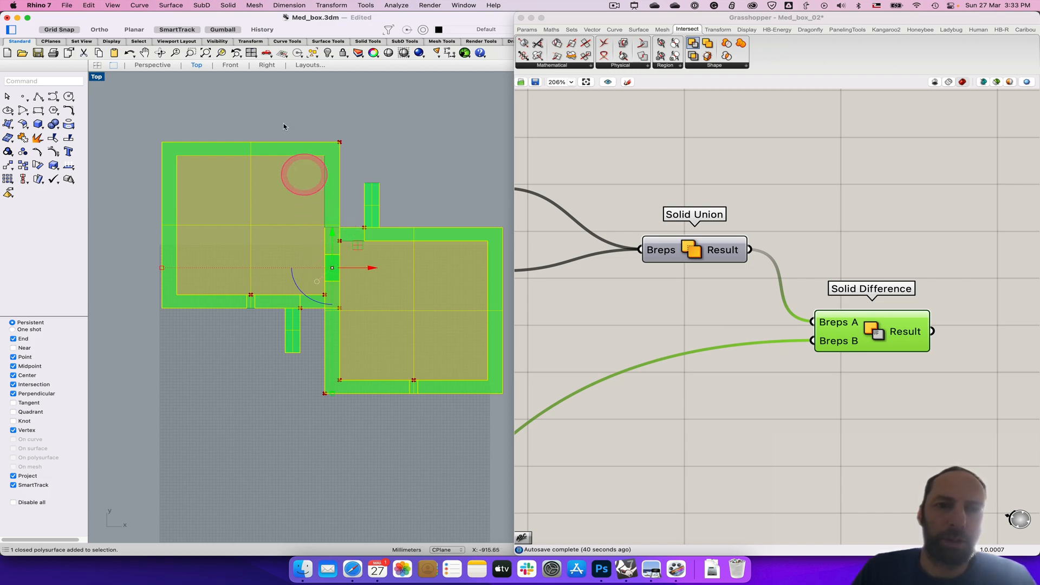
left_click(223, 29)
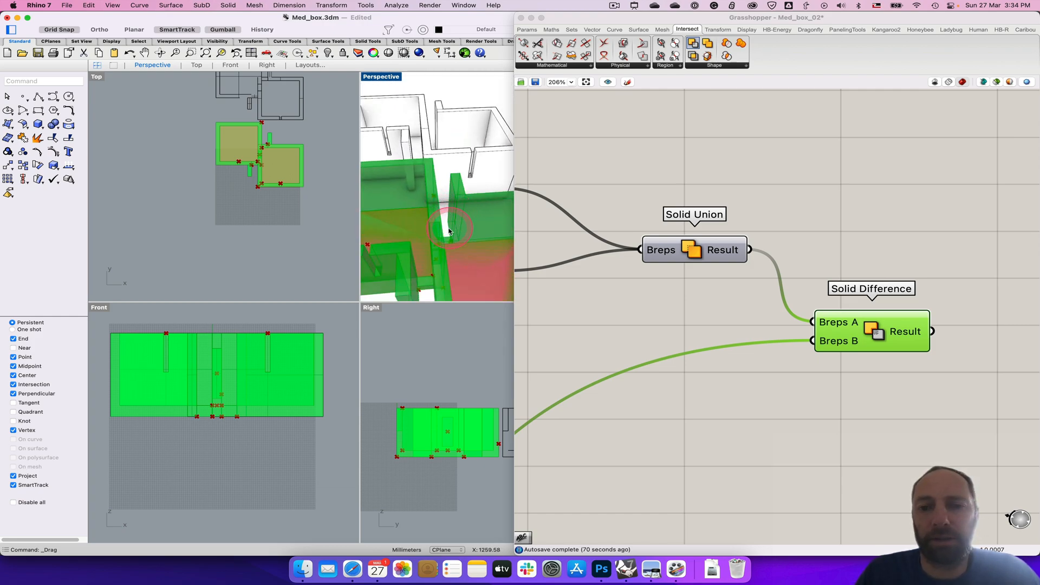
Orbit the Perspective view toward the interior door opening of the baked building
left_click_drag(447, 231, 421, 157)
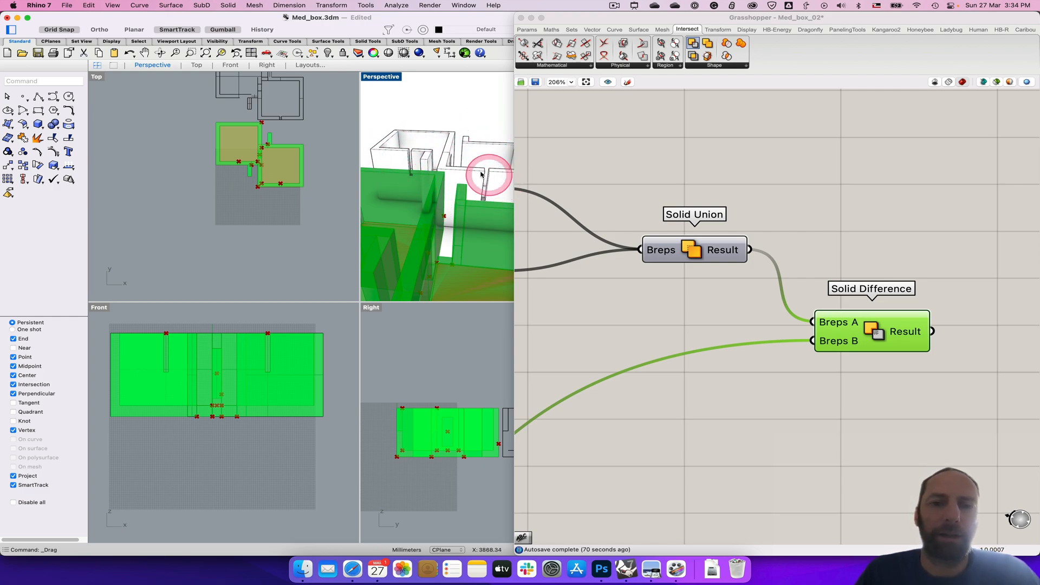
mouse_move(651, 337)
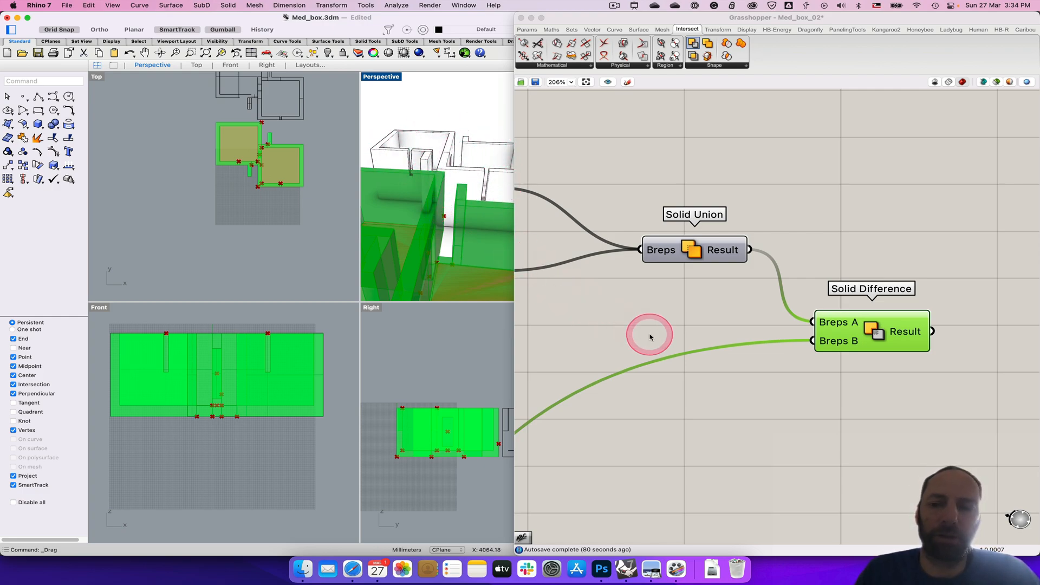